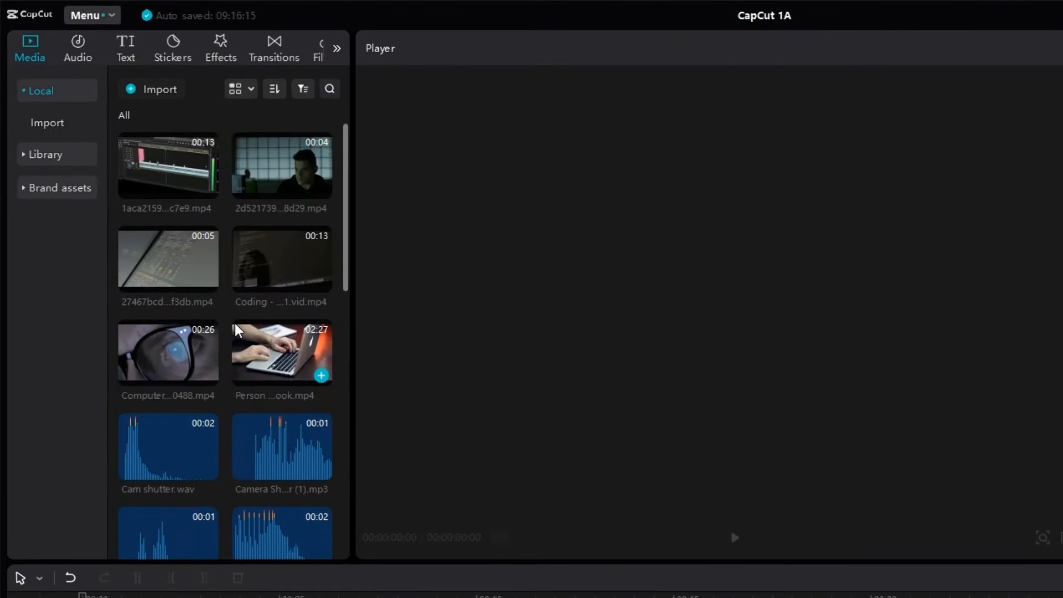
Group the selected sound effect files into a new folder and return to the library's top level
scroll(down, 3)
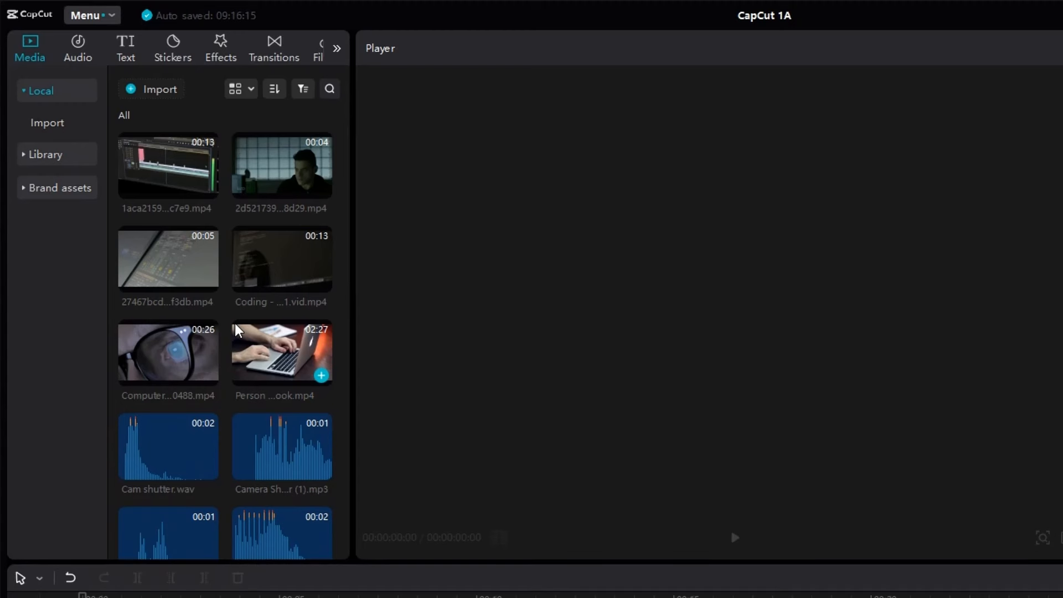
scroll(down, 3)
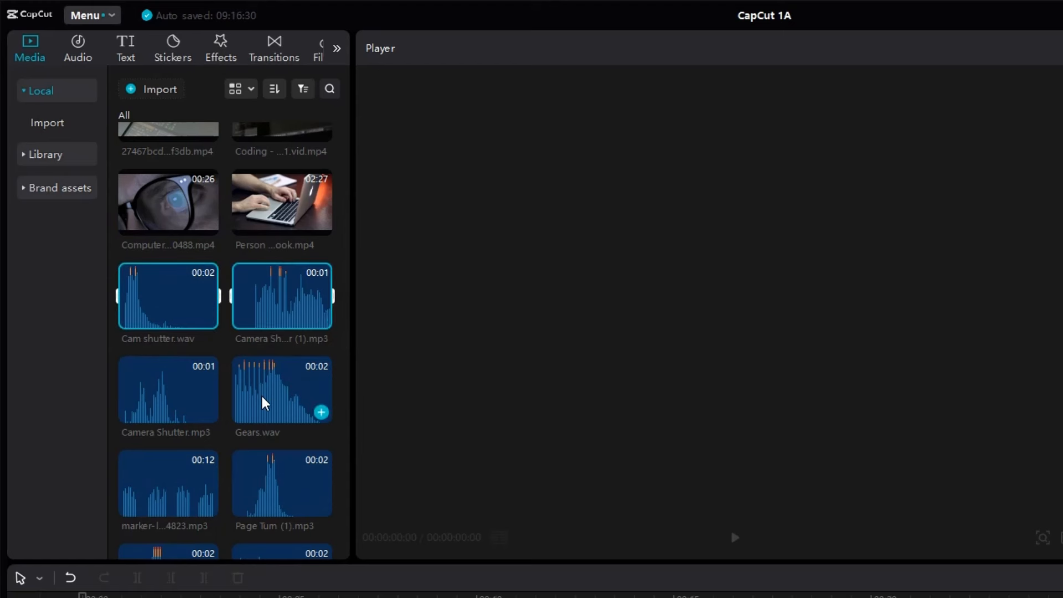
scroll(down, 3)
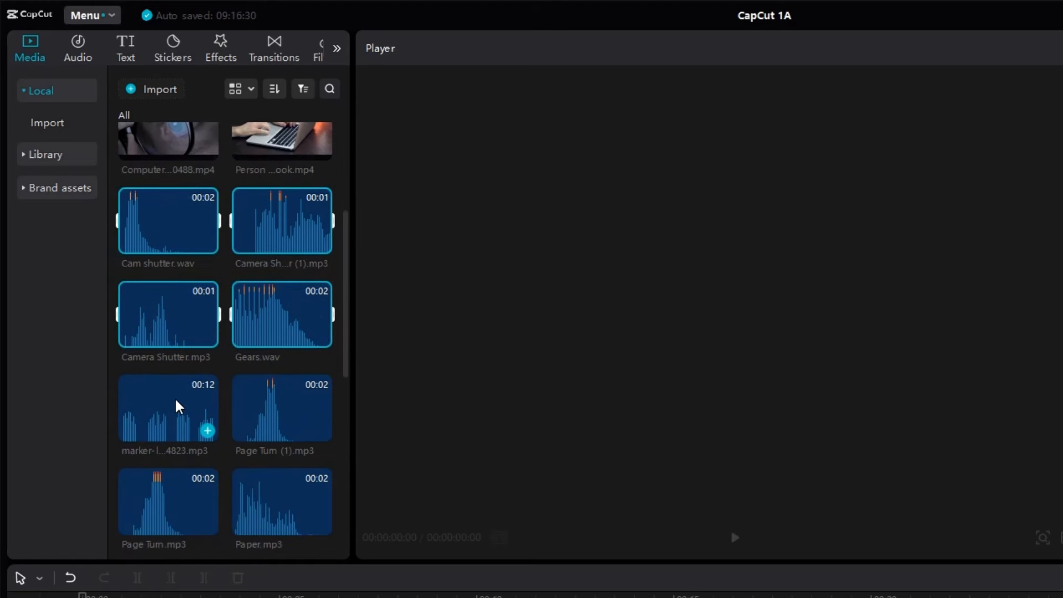
scroll(down, 3)
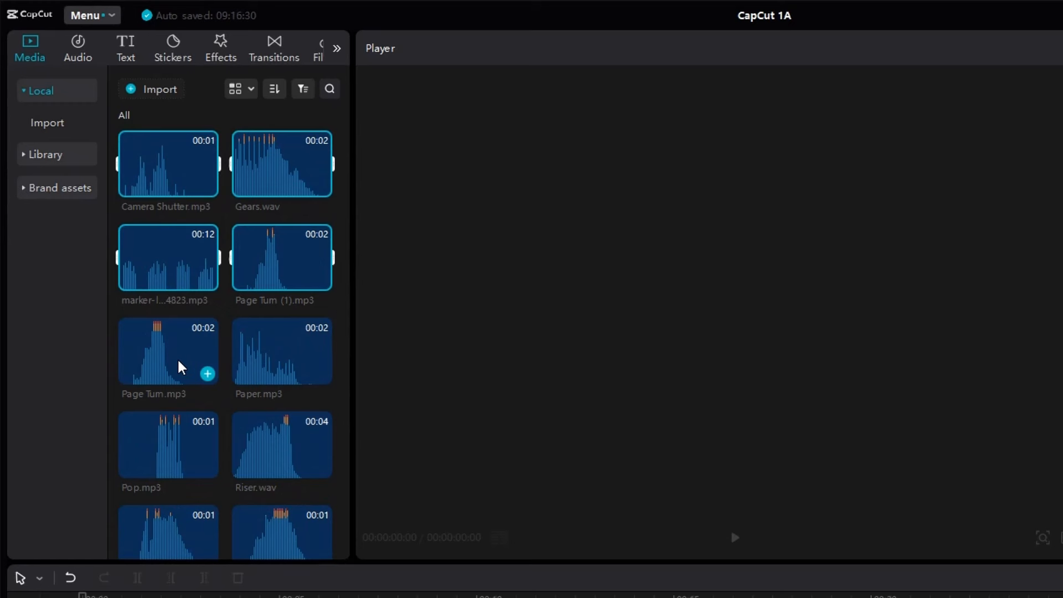
mouse_move(175, 448)
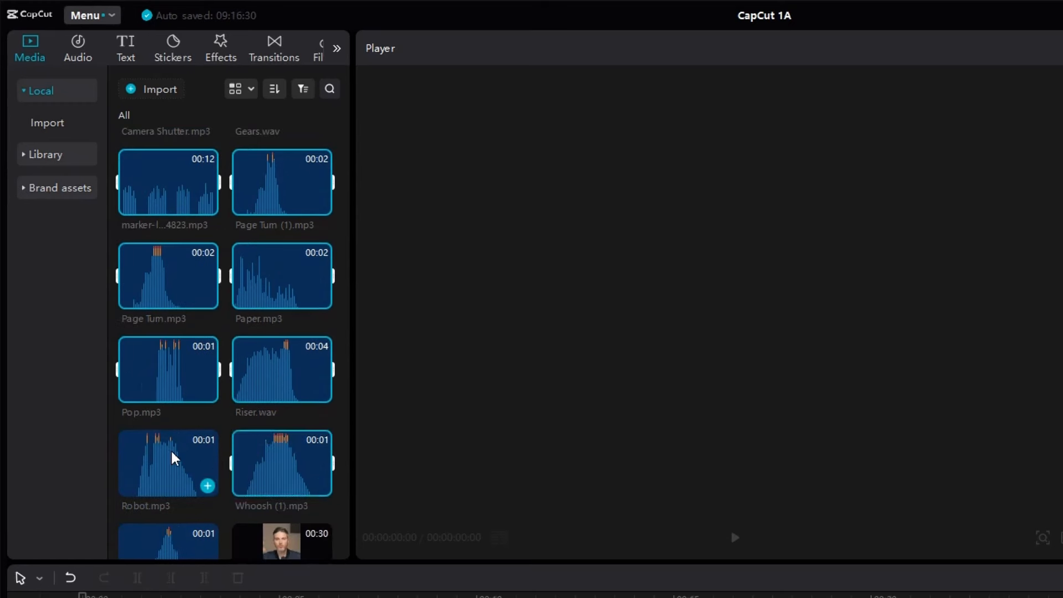
scroll(down, 3)
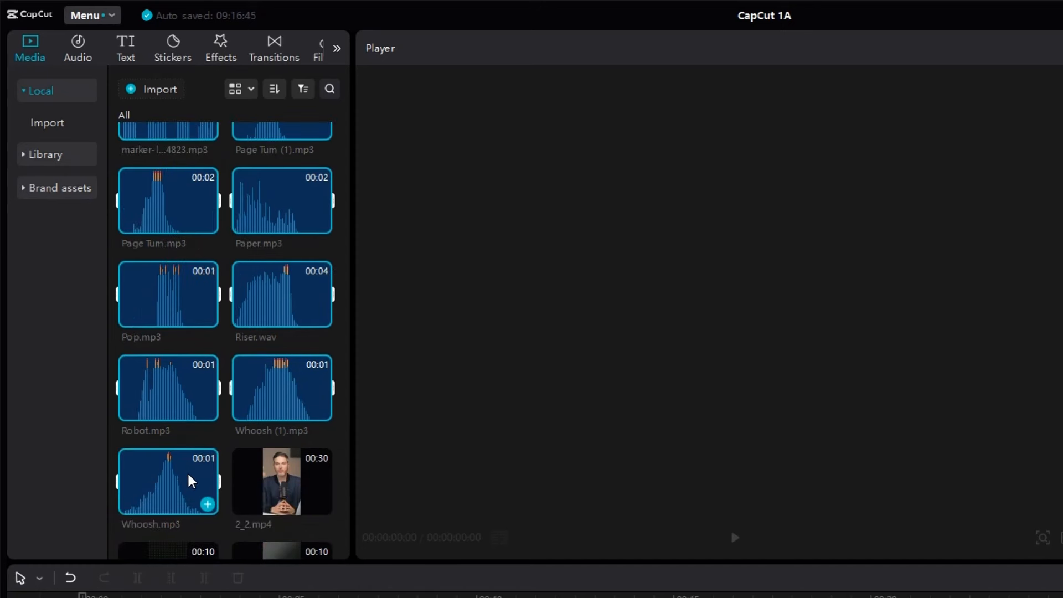
mouse_move(181, 389)
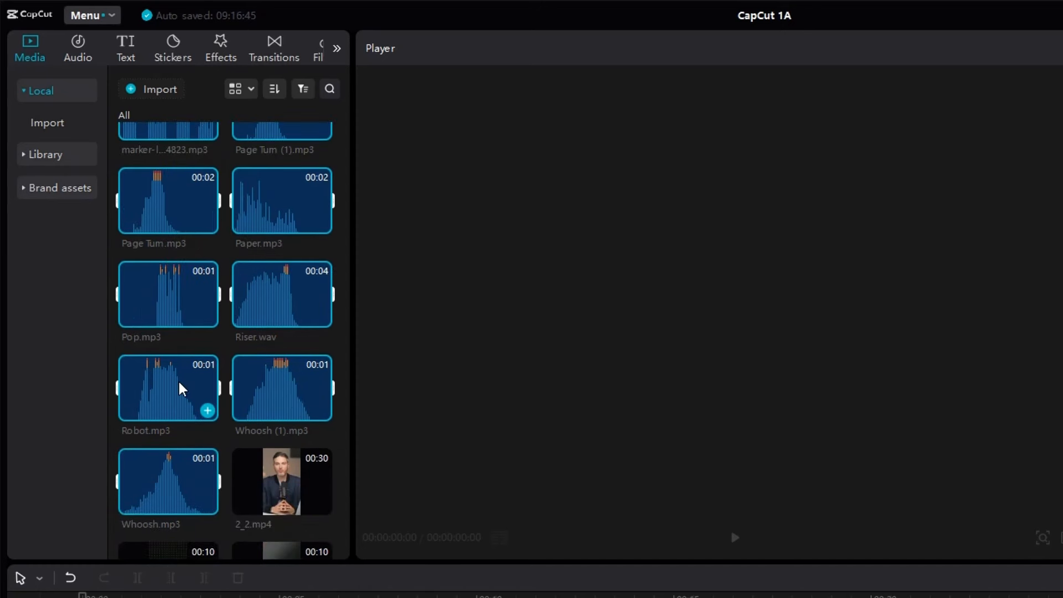
right_click(167, 388)
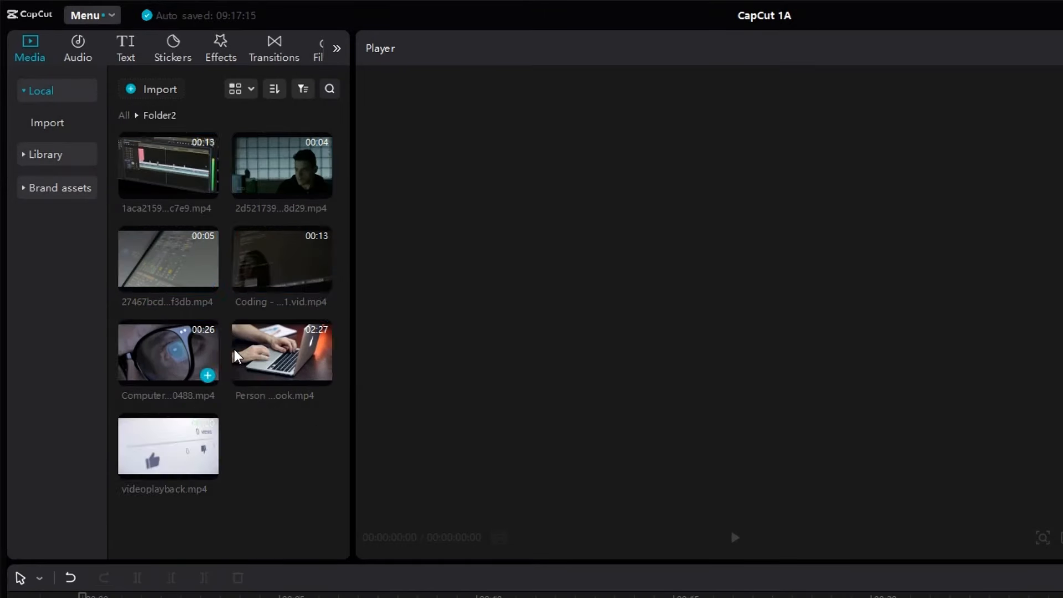
click(124, 115)
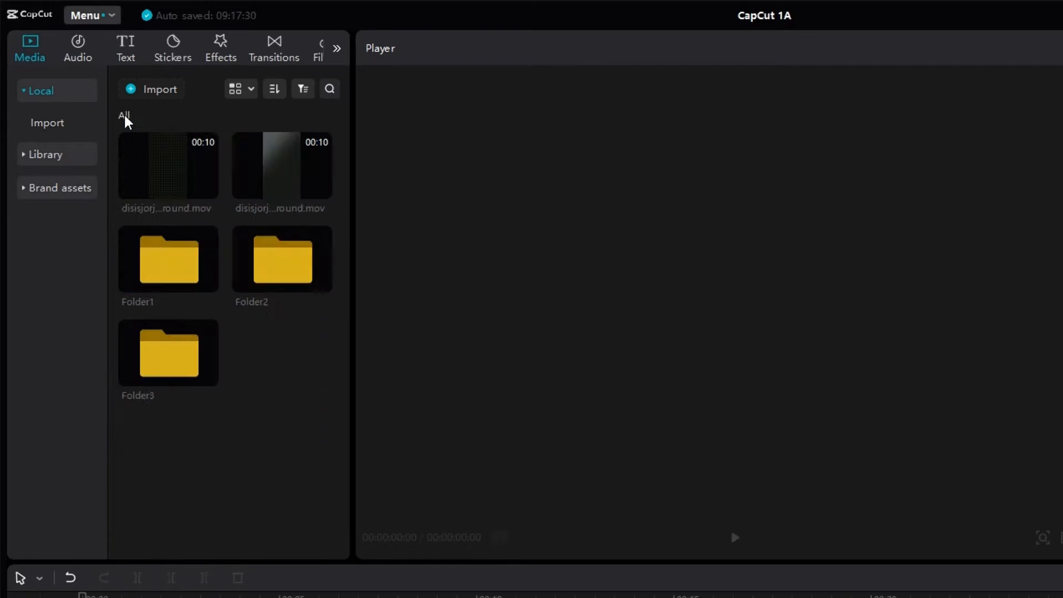
mouse_move(200, 188)
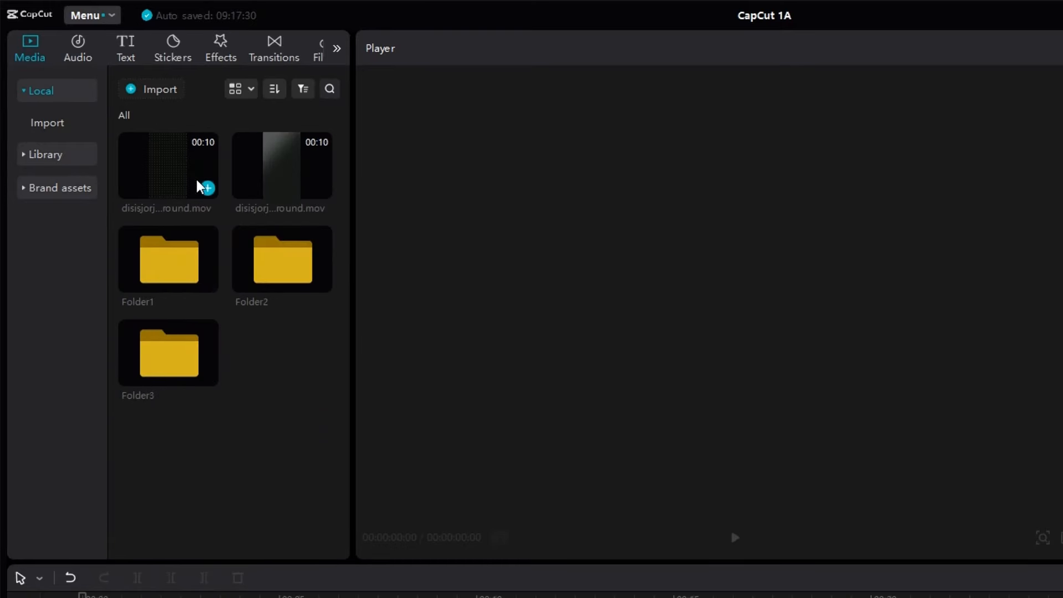
mouse_move(207, 375)
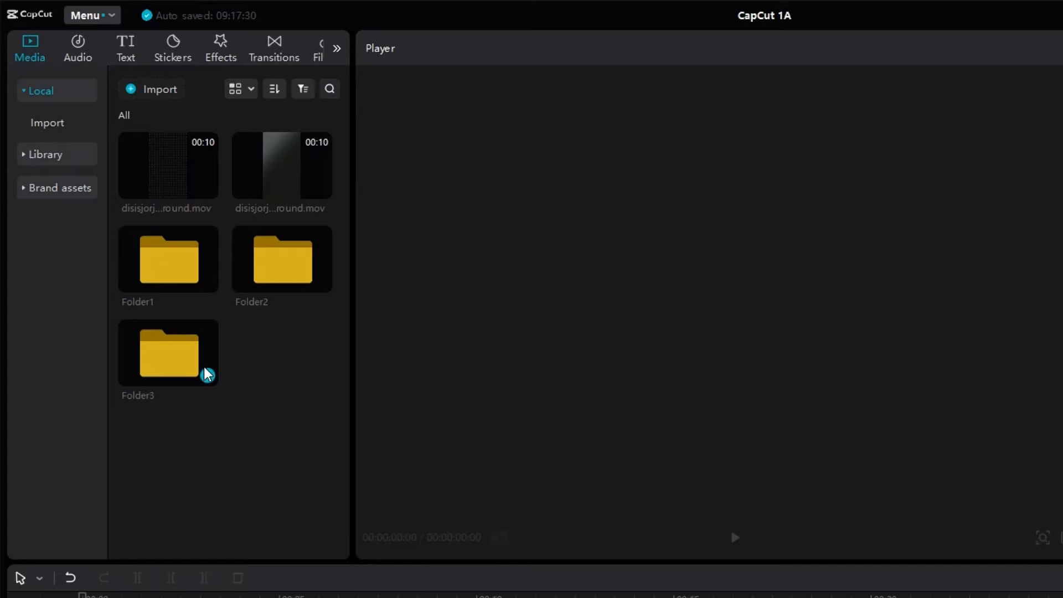
mouse_move(290, 268)
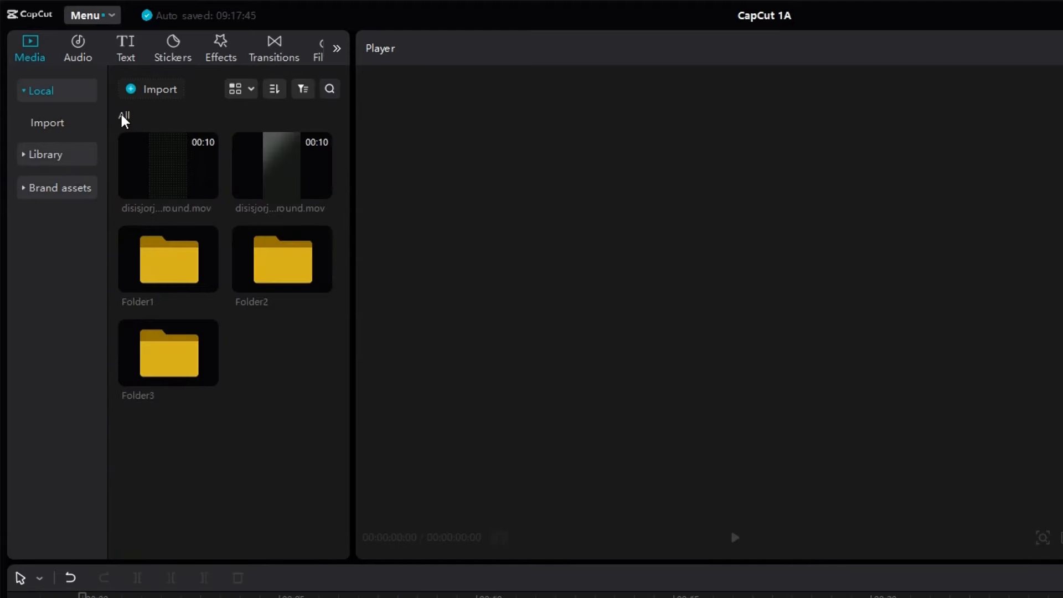
Rename Folder1 to 'Sound Effects' via its right-click Rename option
right_click(167, 259)
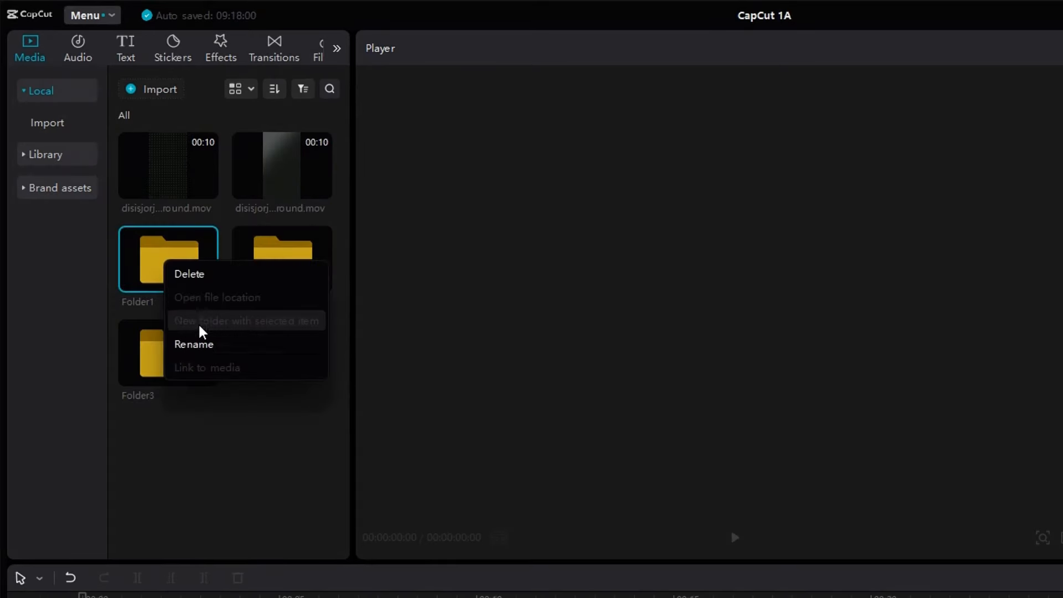
click(193, 345)
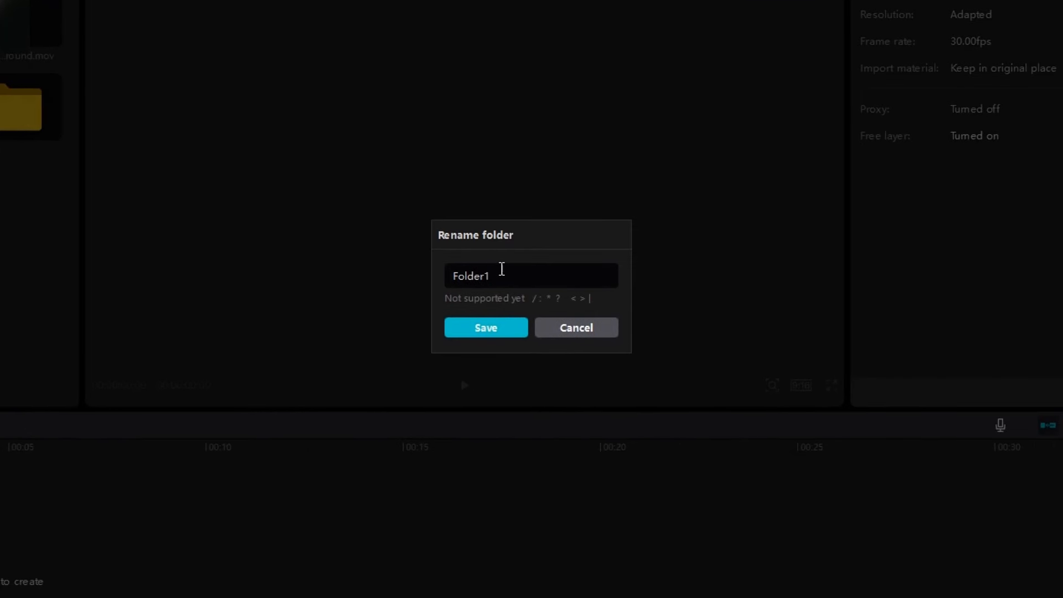
text(Sound Effects)
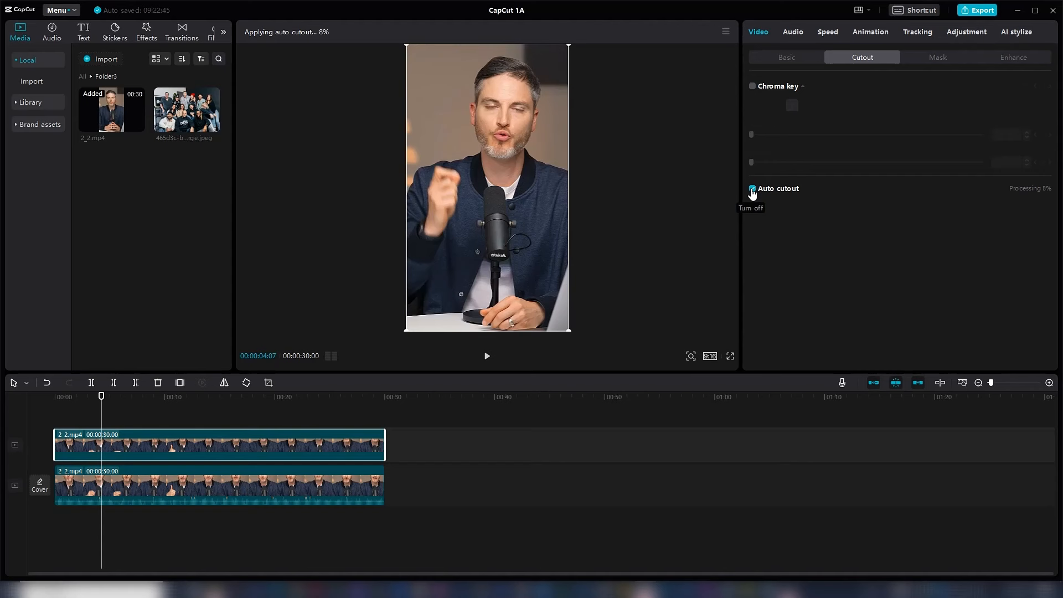
mouse_move(454, 432)
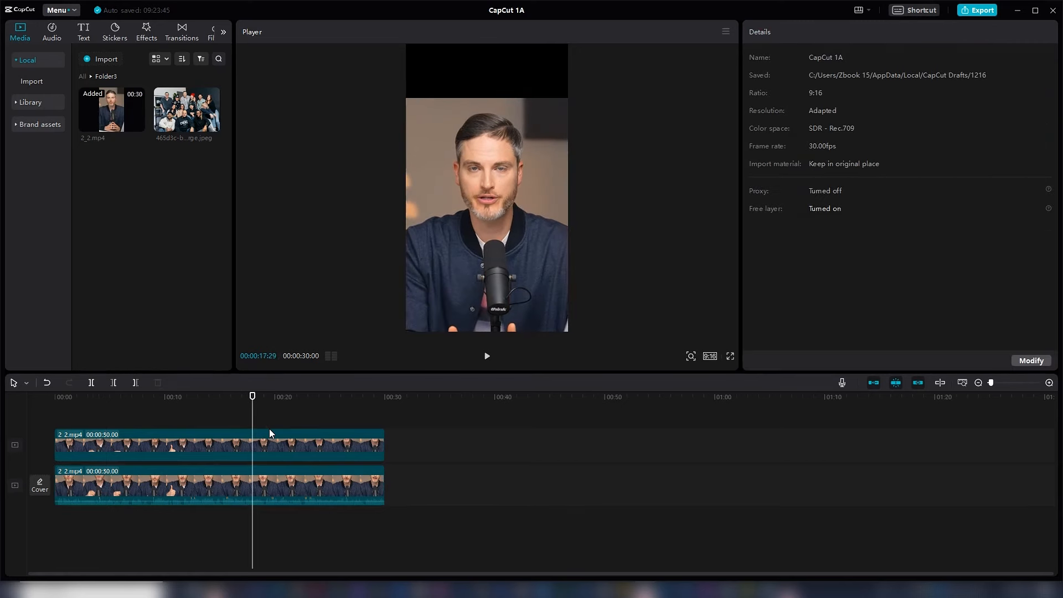
Select and then deselect the lower copy of the 2_2.mp4 speaker clip
click(217, 485)
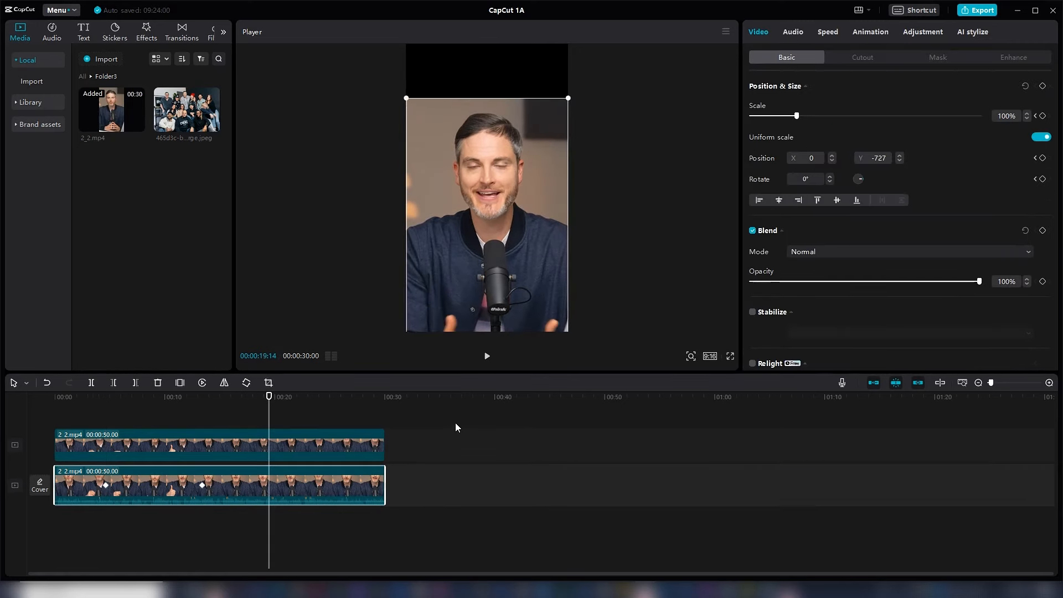
mouse_move(445, 496)
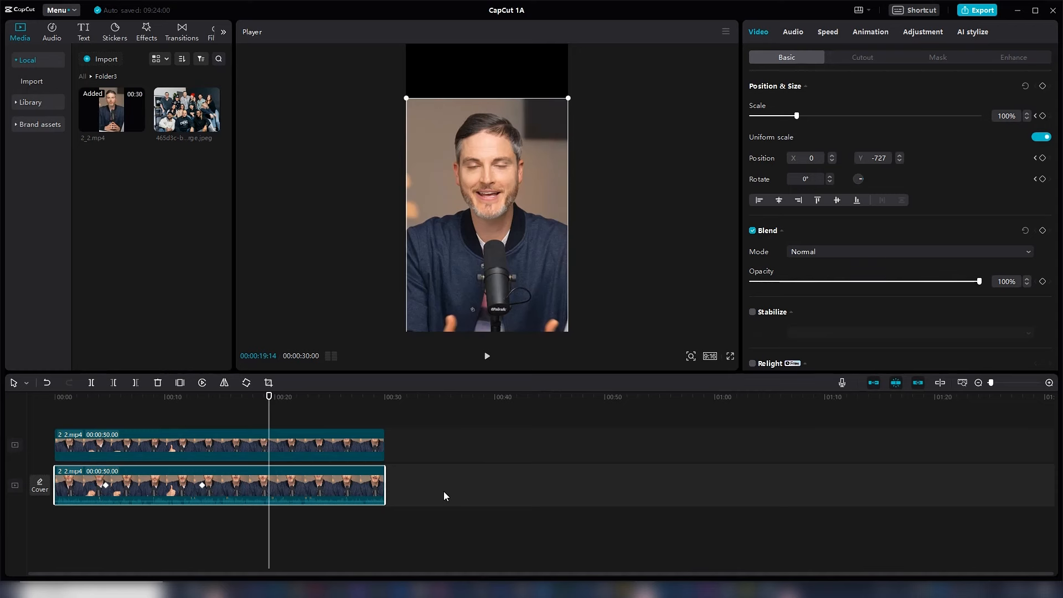
click(218, 444)
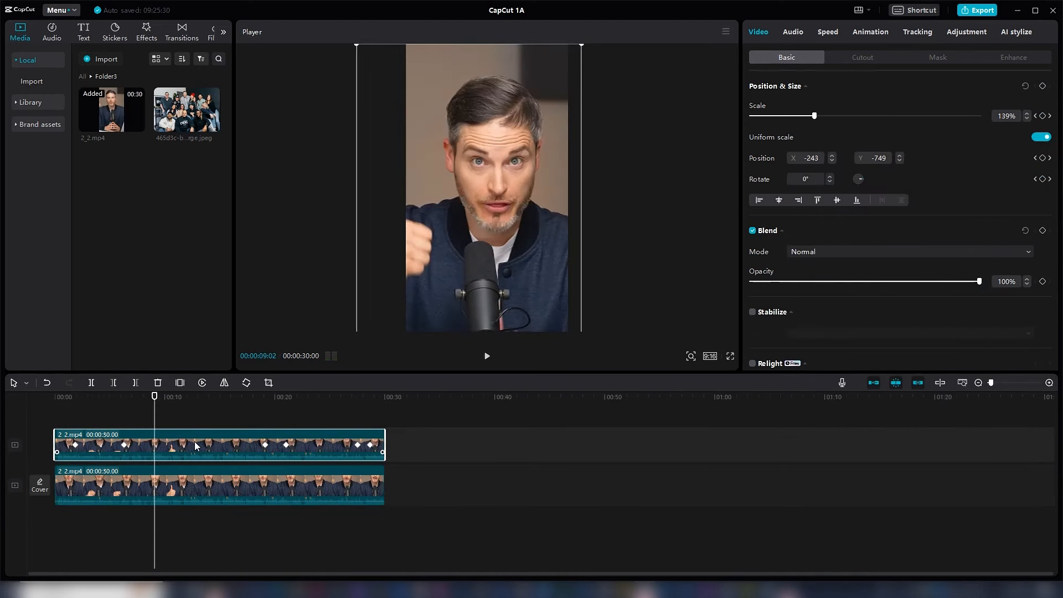
Switch the properties panel to the section holding the keyframe controls for the upper clip
click(863, 57)
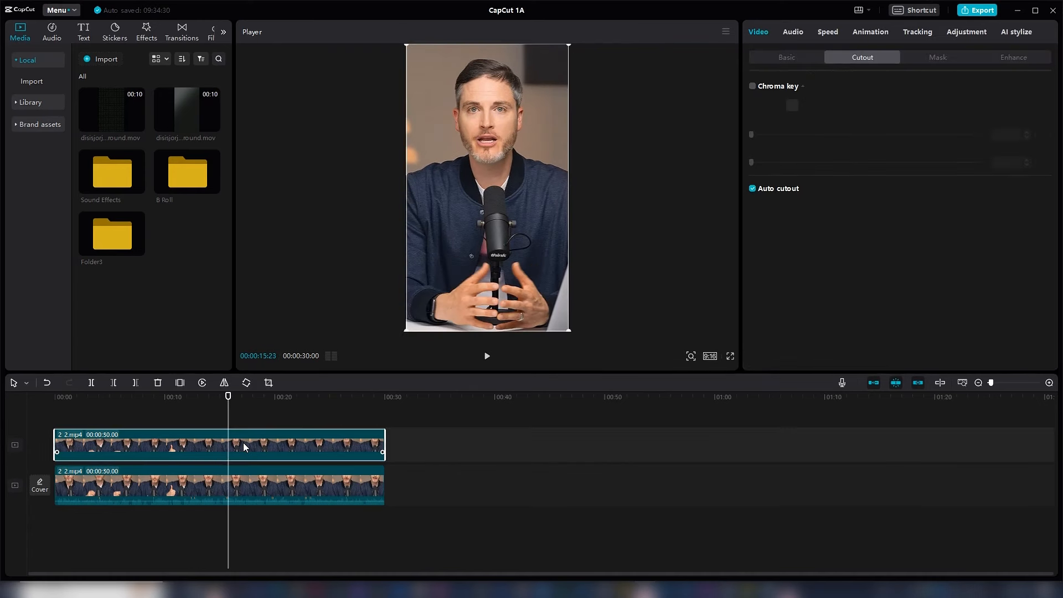
Show the mask shapes for the dotted background clip and pick a shape
click(752, 188)
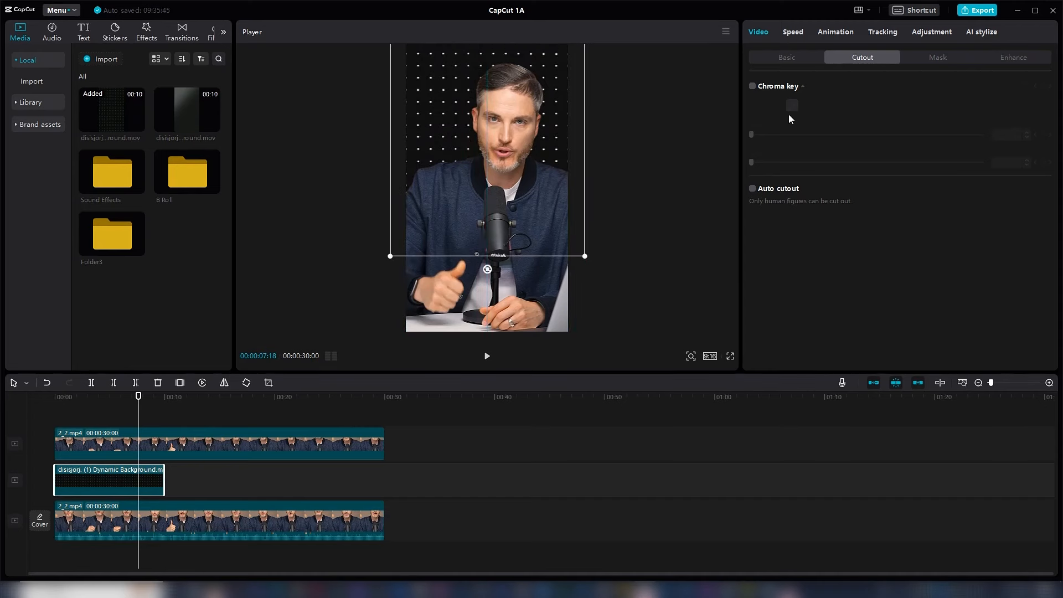
click(938, 57)
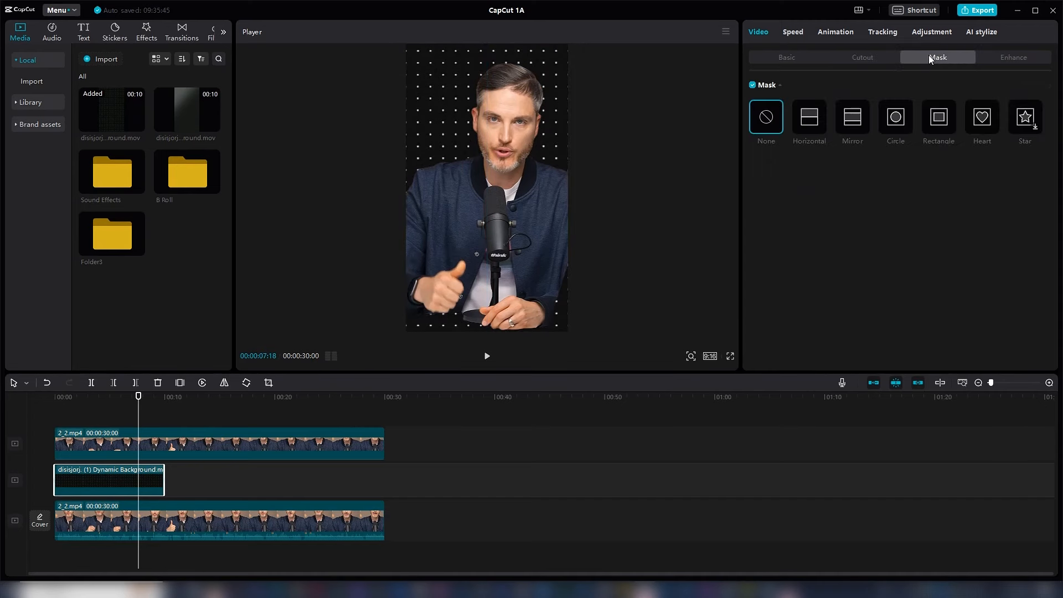
click(808, 117)
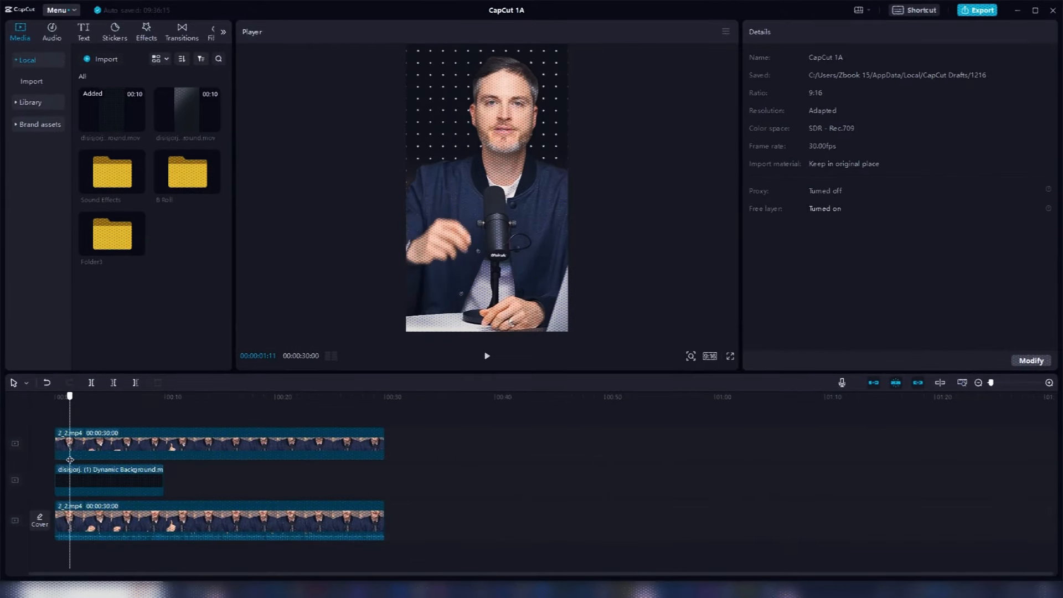
Select the upper 2_2.mp4 speaker clip and bring up its mask options
click(217, 444)
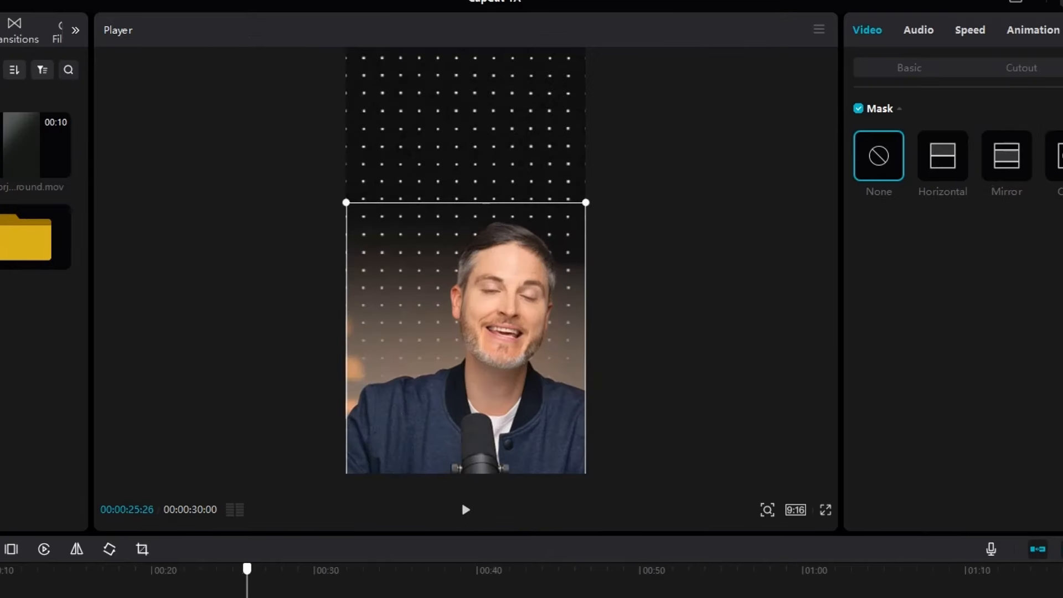
click(942, 155)
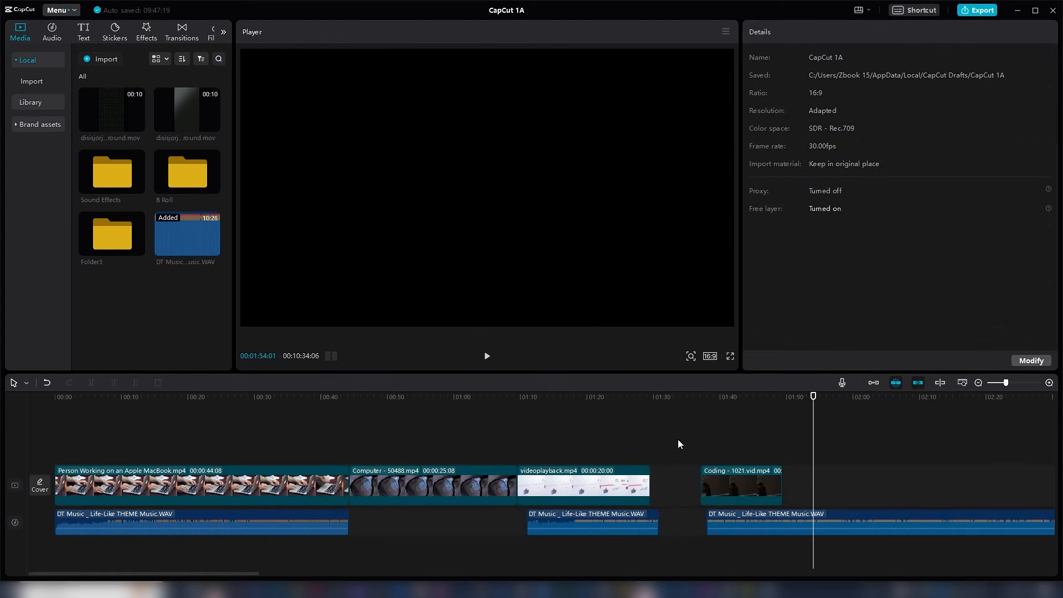
Move the music segment under videoplayback onto a second audio track near the 00:40 mark
click(677, 396)
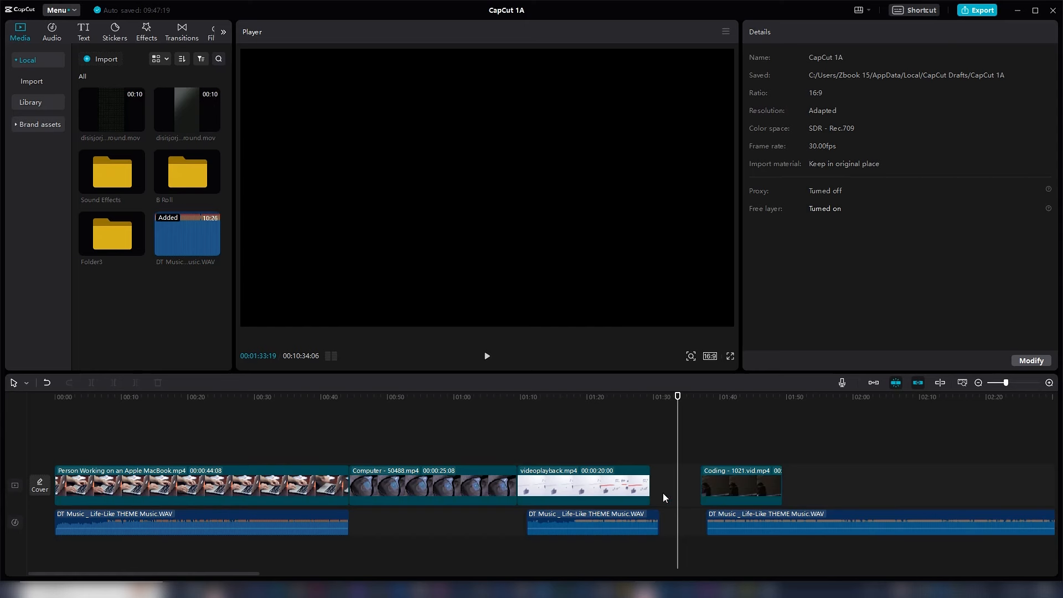
click(580, 484)
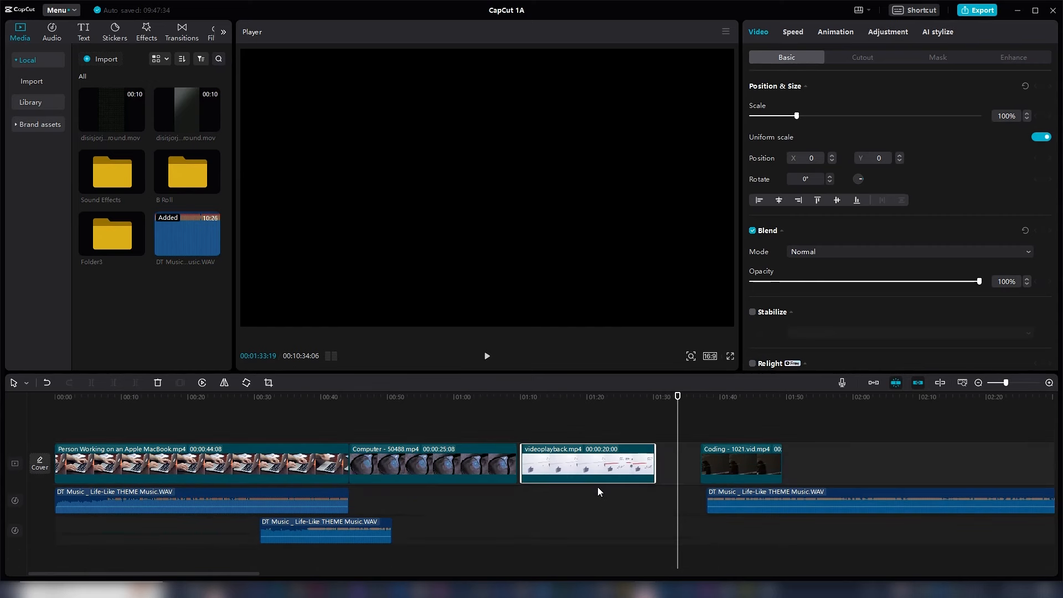
click(325, 531)
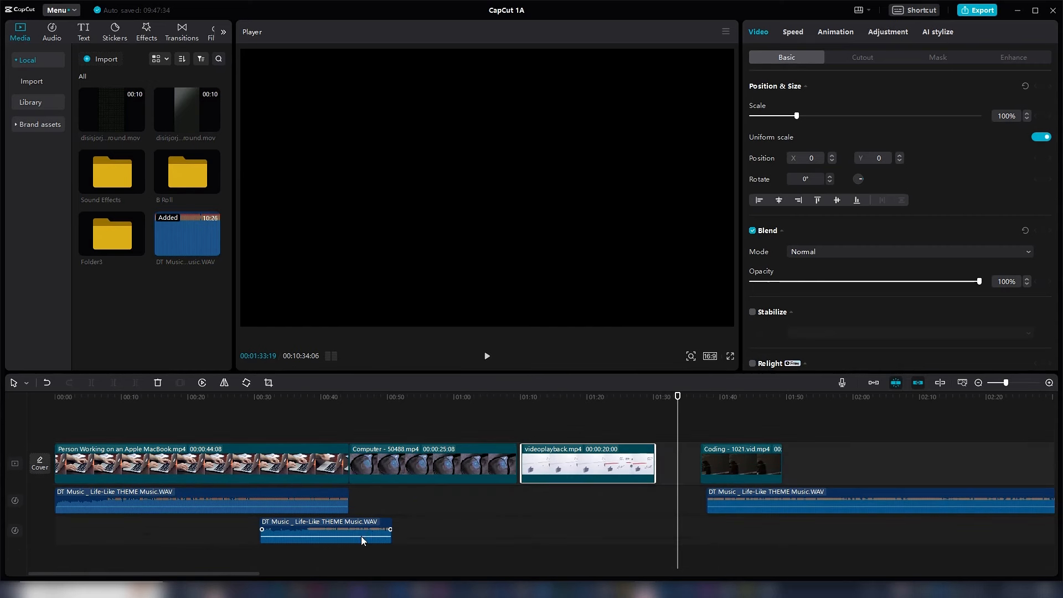
drag(740, 464, 556, 424)
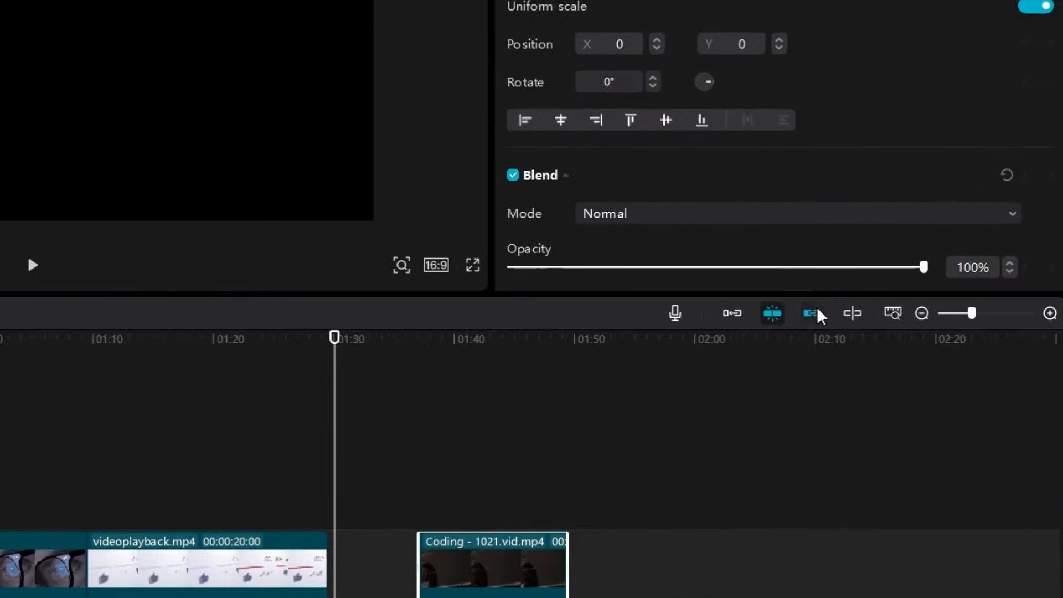
mouse_move(812, 312)
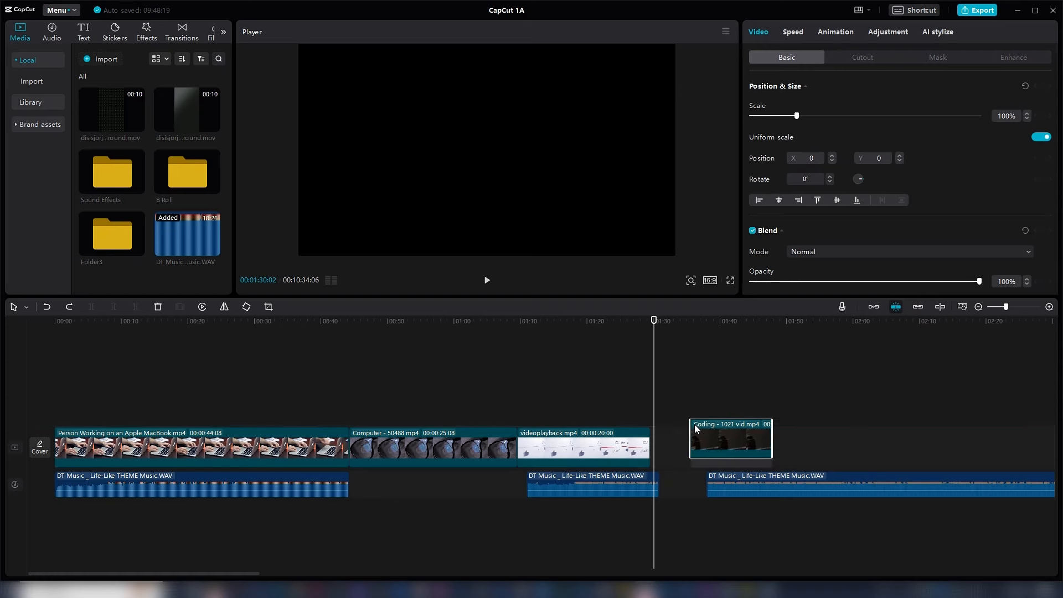
Lift the Coding clip onto a new upper track and move videoplayback onto its own overlay track
drag(730, 439, 558, 389)
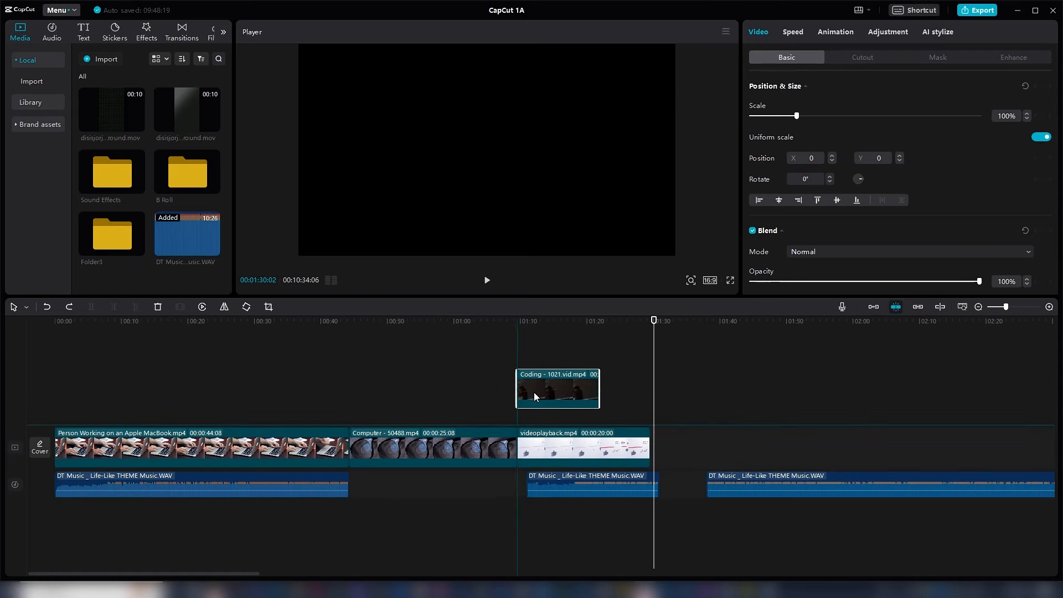
drag(556, 389, 534, 407)
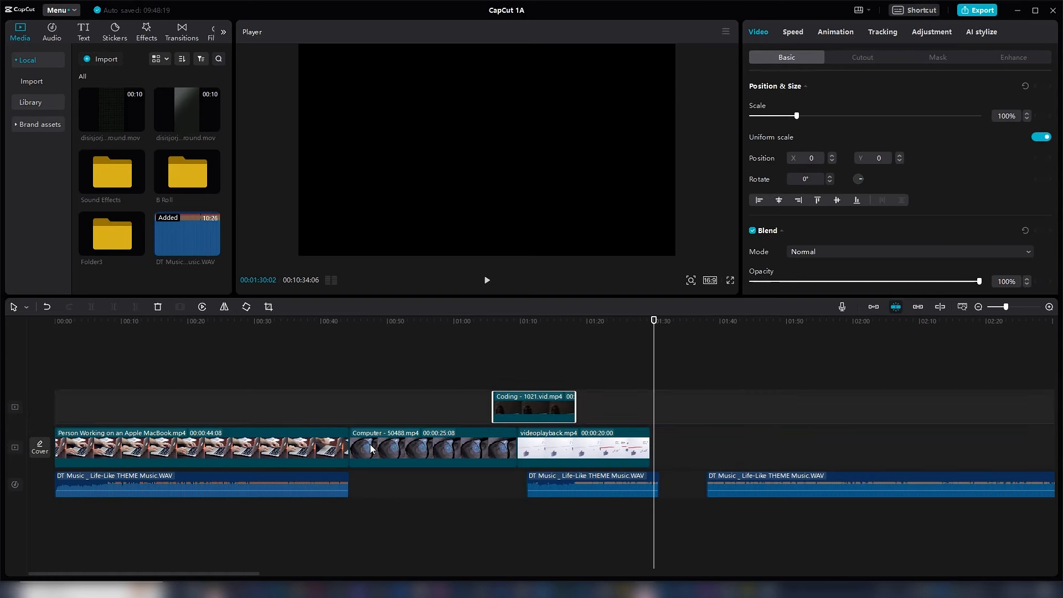
drag(580, 448, 818, 421)
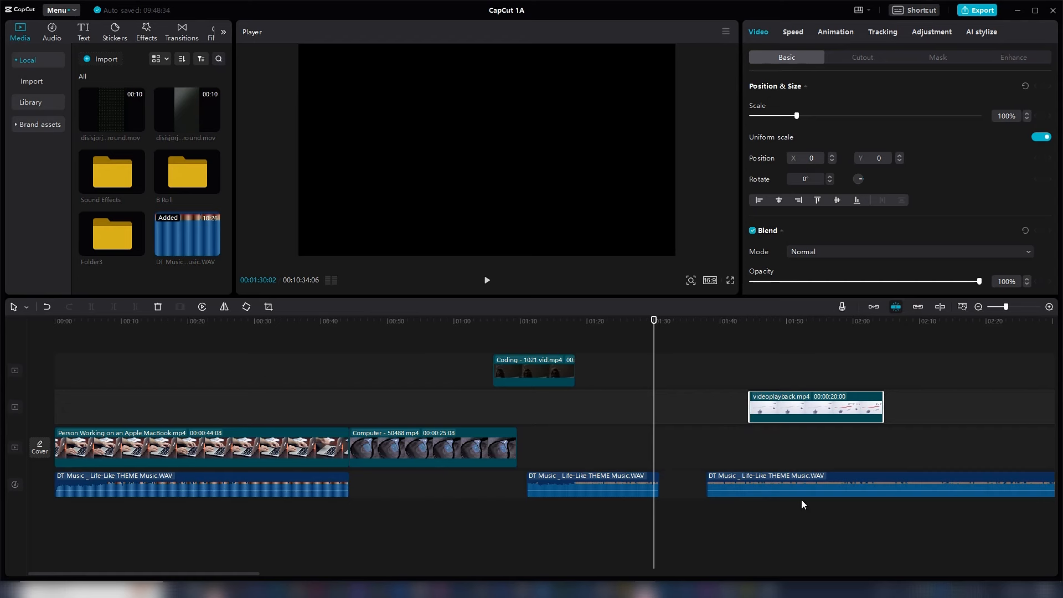
mouse_move(637, 487)
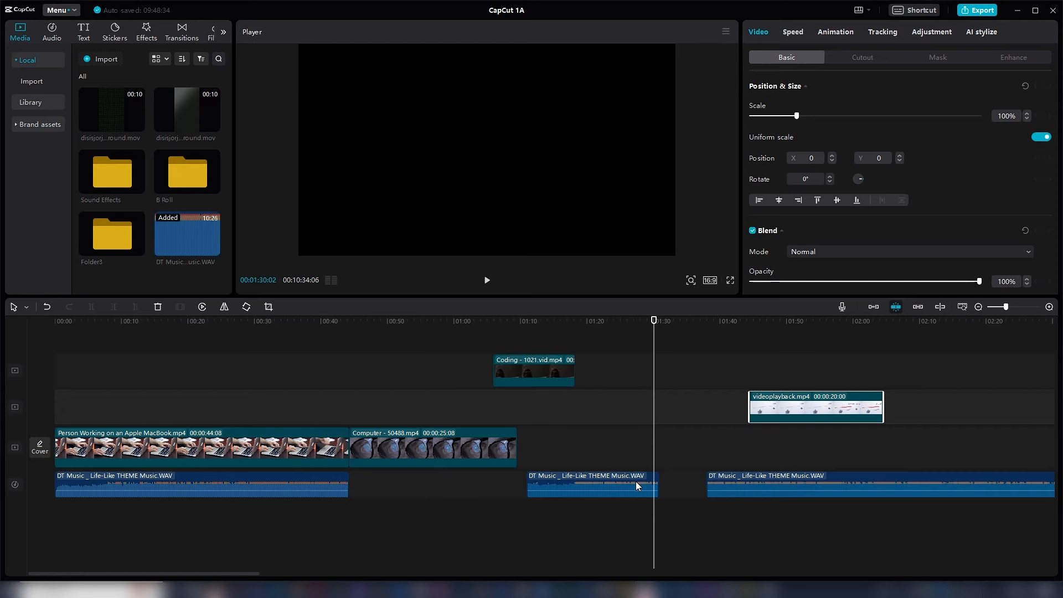
mouse_move(580, 408)
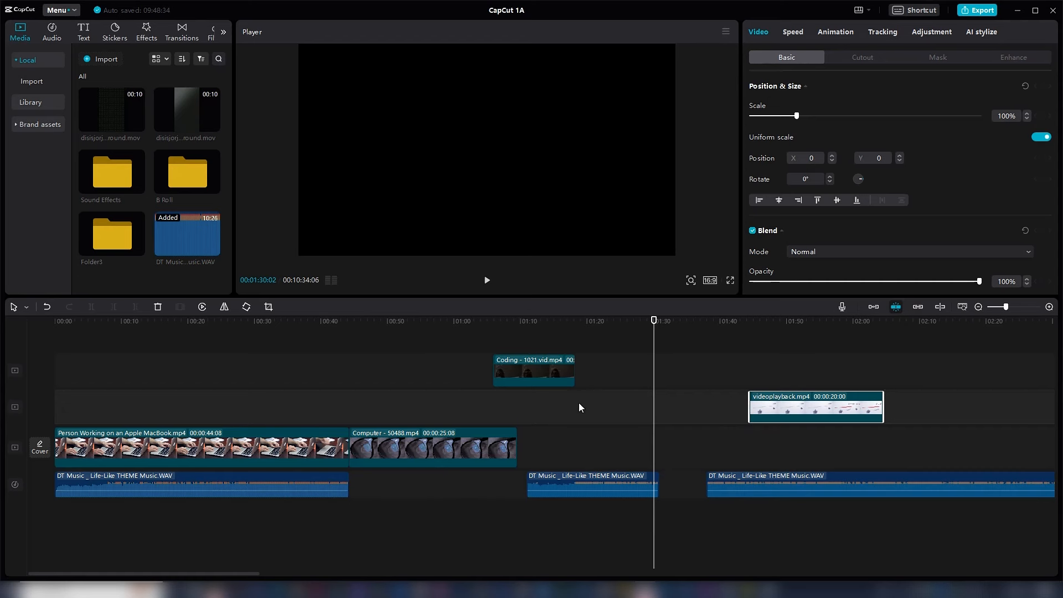
mouse_move(660, 336)
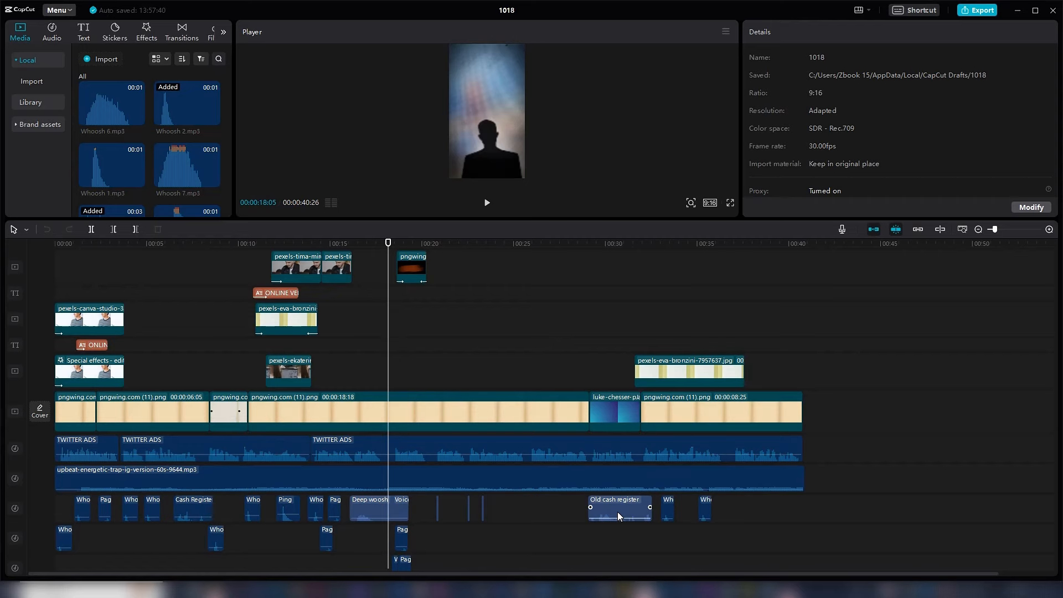
Select the Old cash register sound effect clip in the 1018 project
click(619, 509)
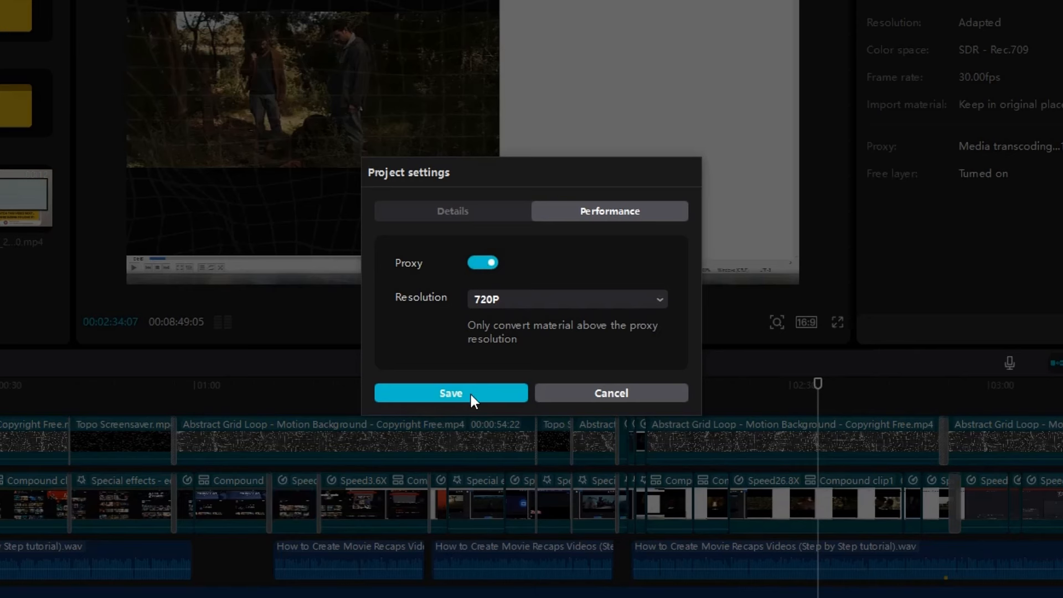
Keep the proxy resolution at 720P, save the project settings and confirm
click(566, 299)
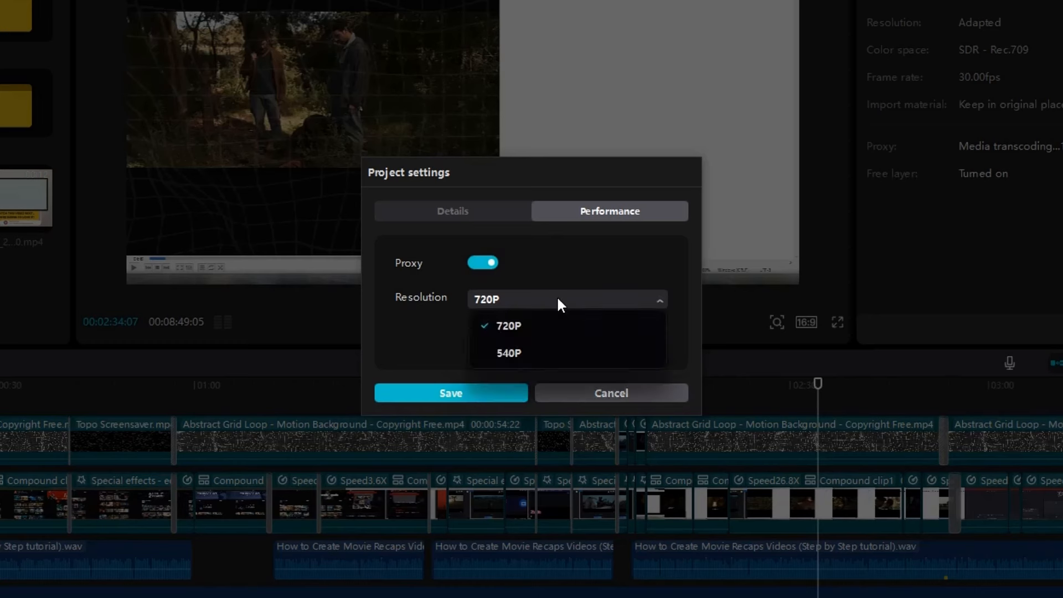
mouse_move(542, 357)
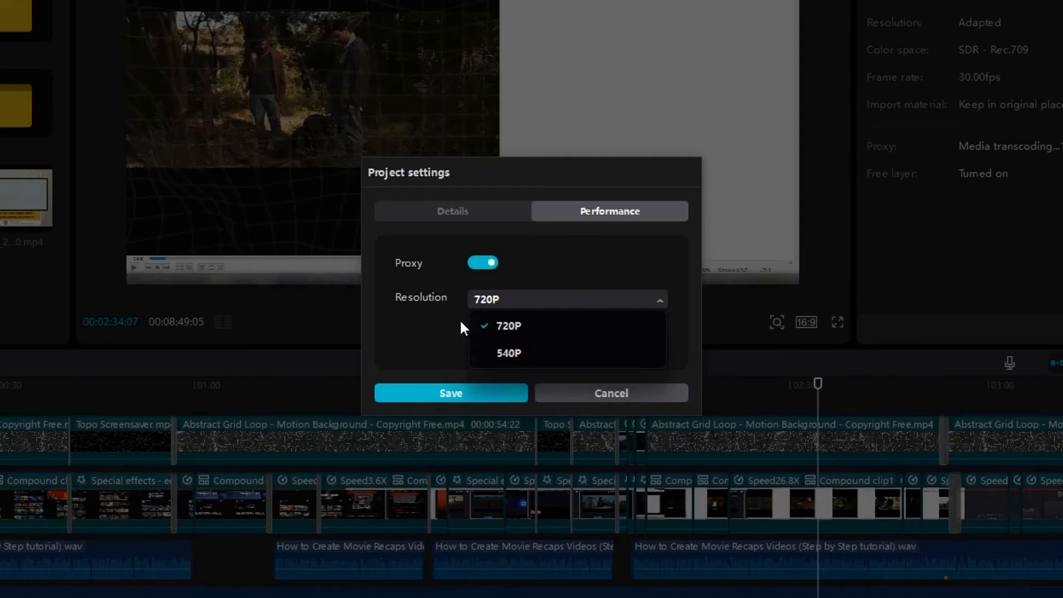
click(508, 326)
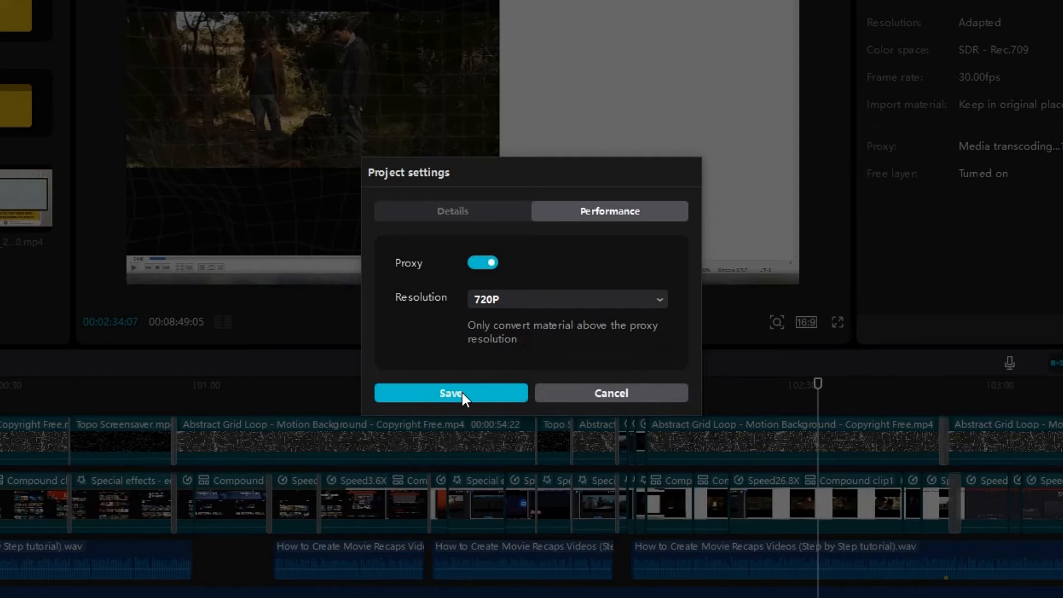
click(451, 393)
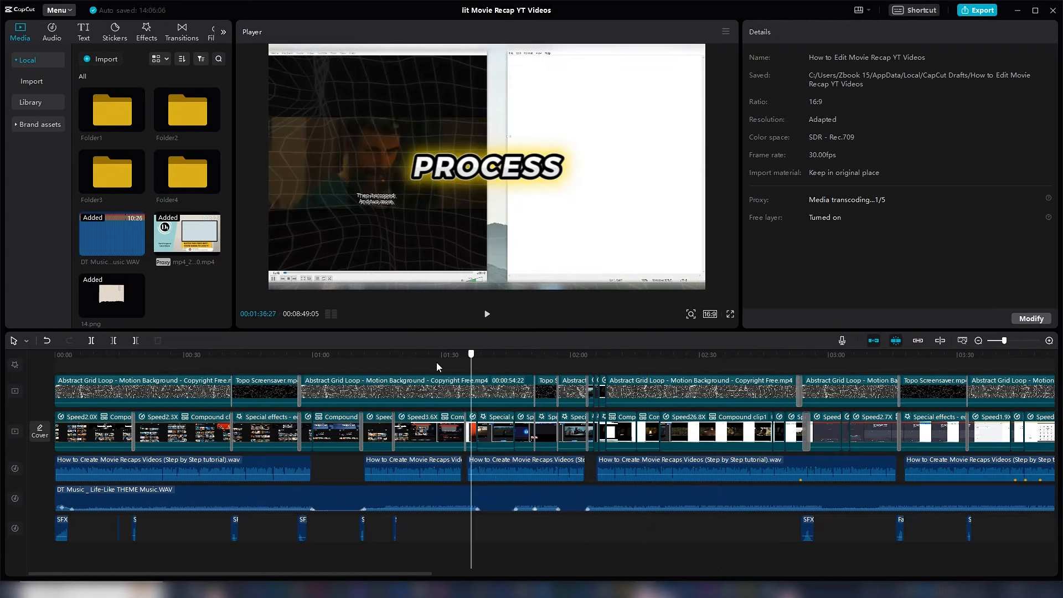
click(329, 353)
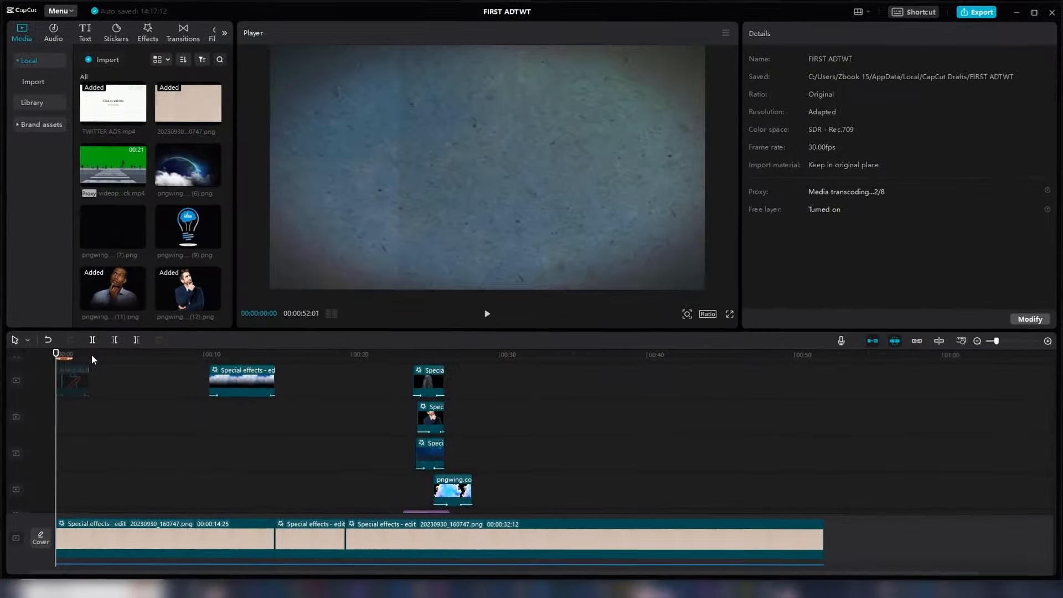
Combine the selected stacked clips into a single compound clip
click(486, 314)
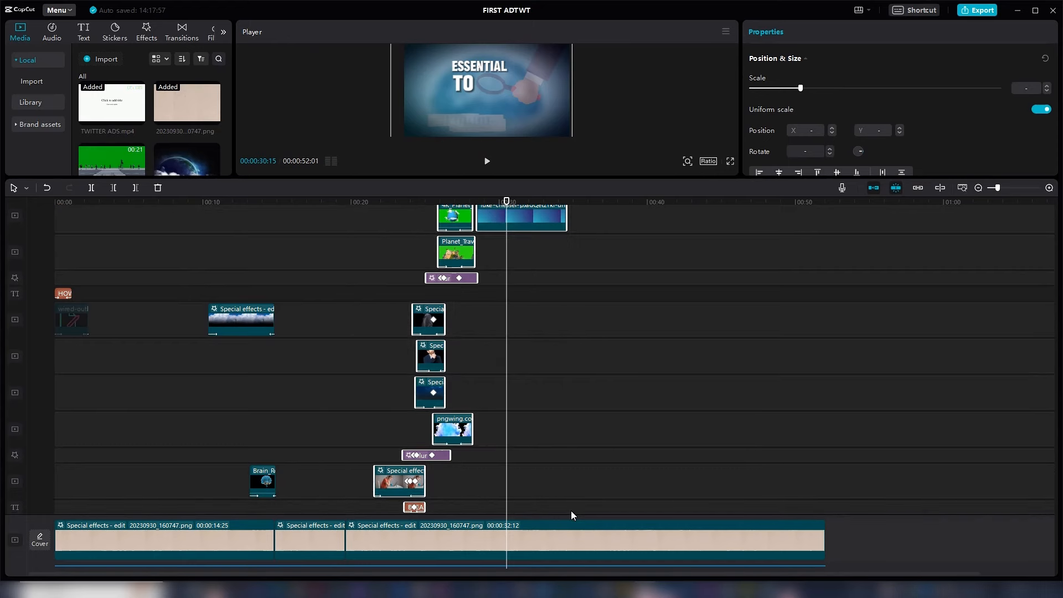
right_click(520, 217)
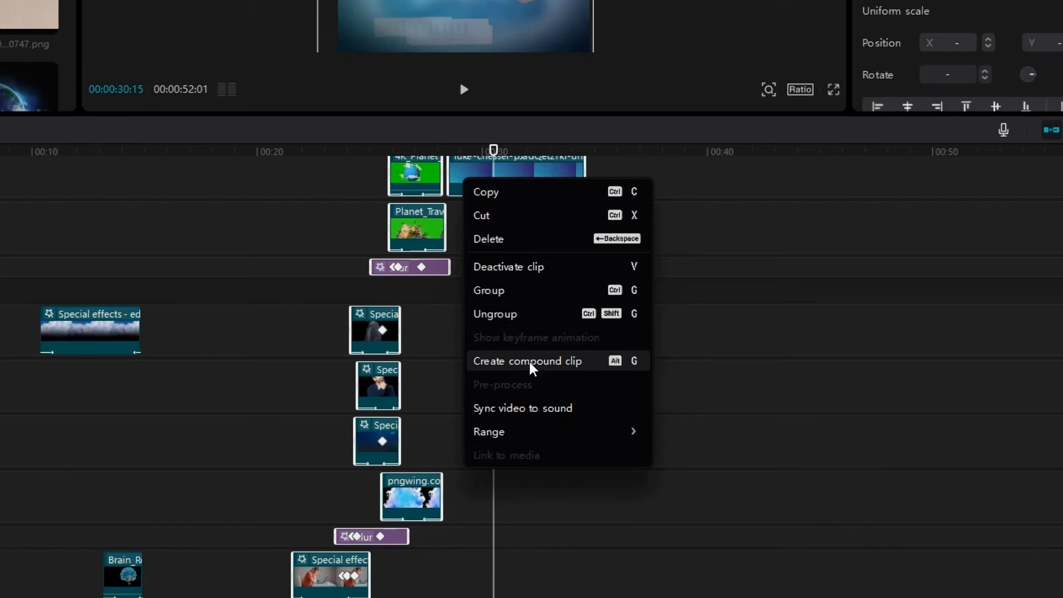
click(528, 360)
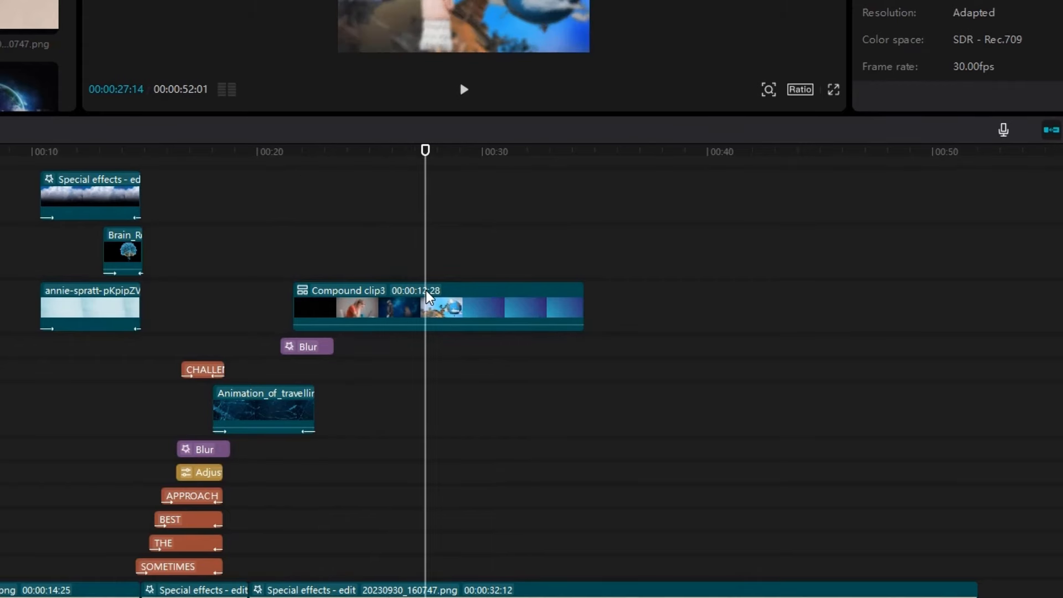
Pre-process the new compound clip for smoother playback
right_click(434, 292)
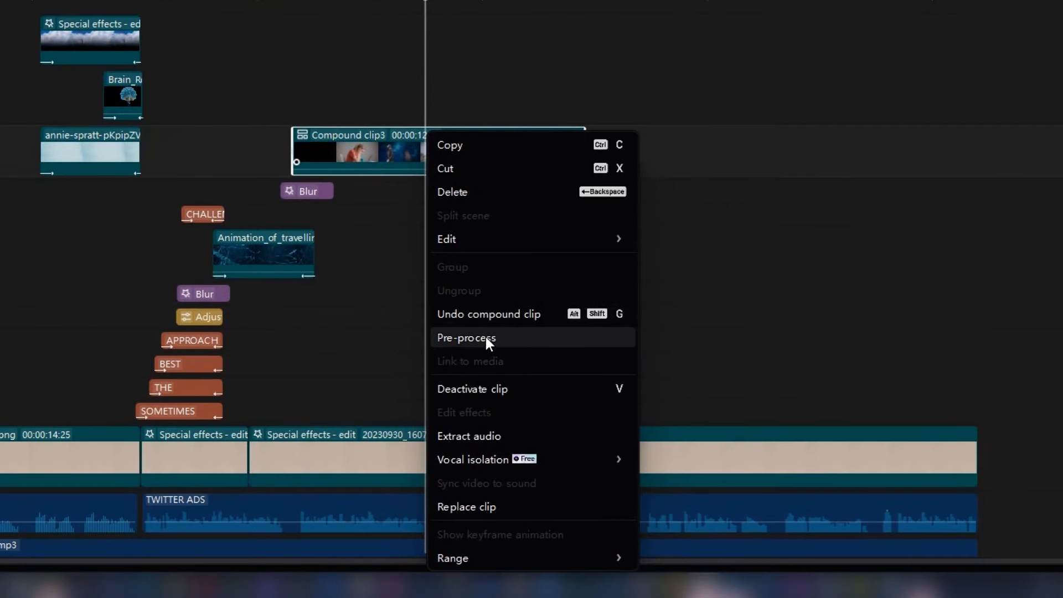
mouse_move(475, 347)
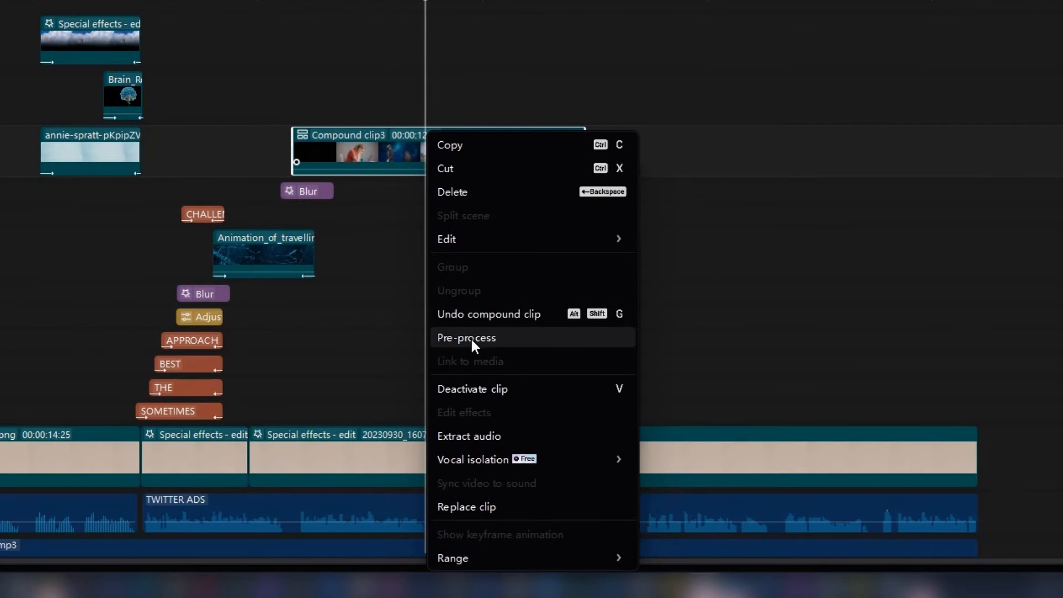
click(466, 338)
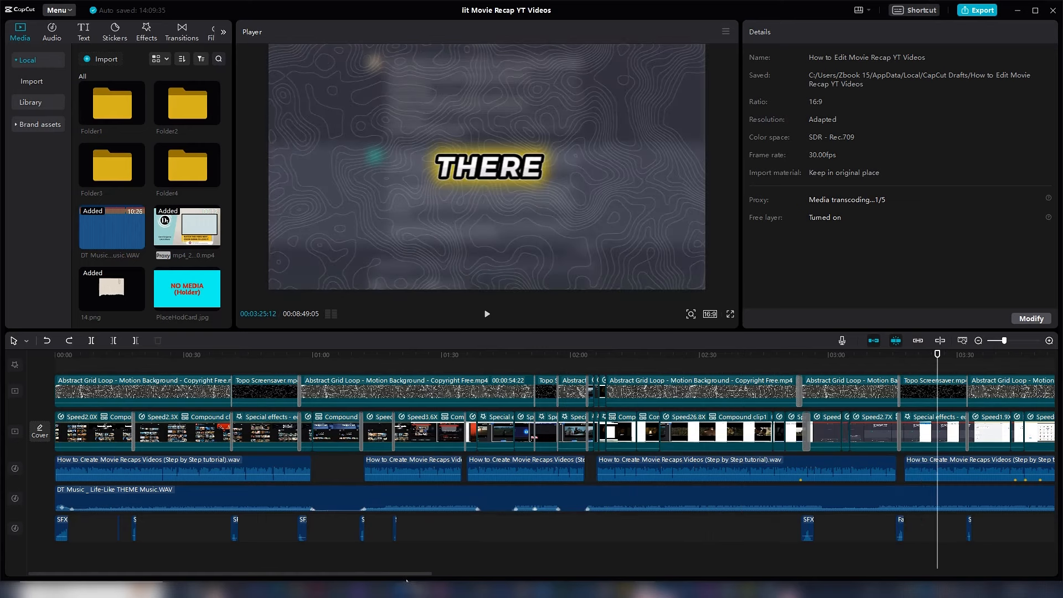
scroll(right, 3)
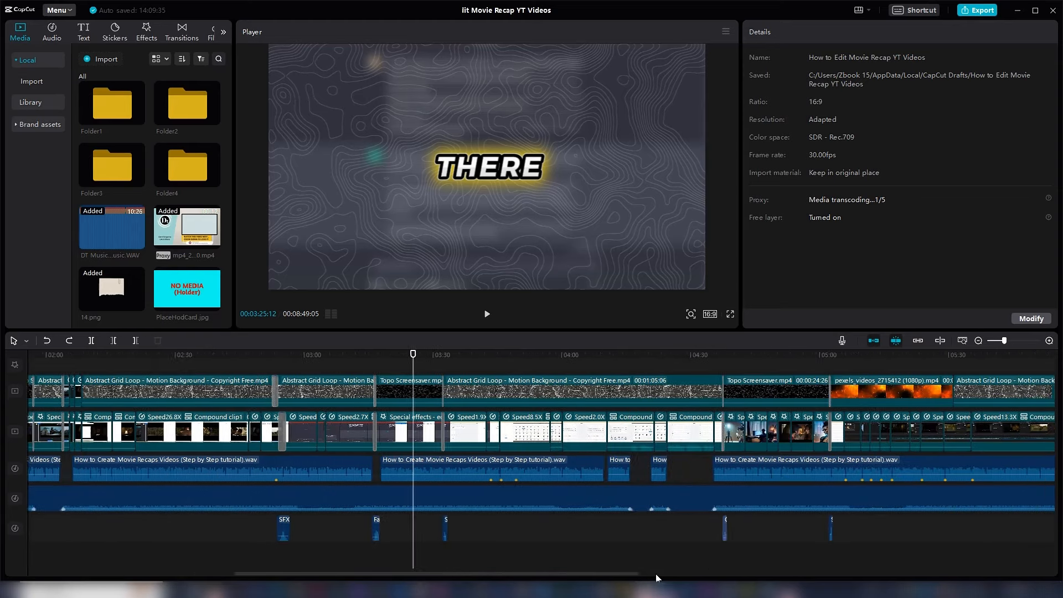
scroll(right, 3)
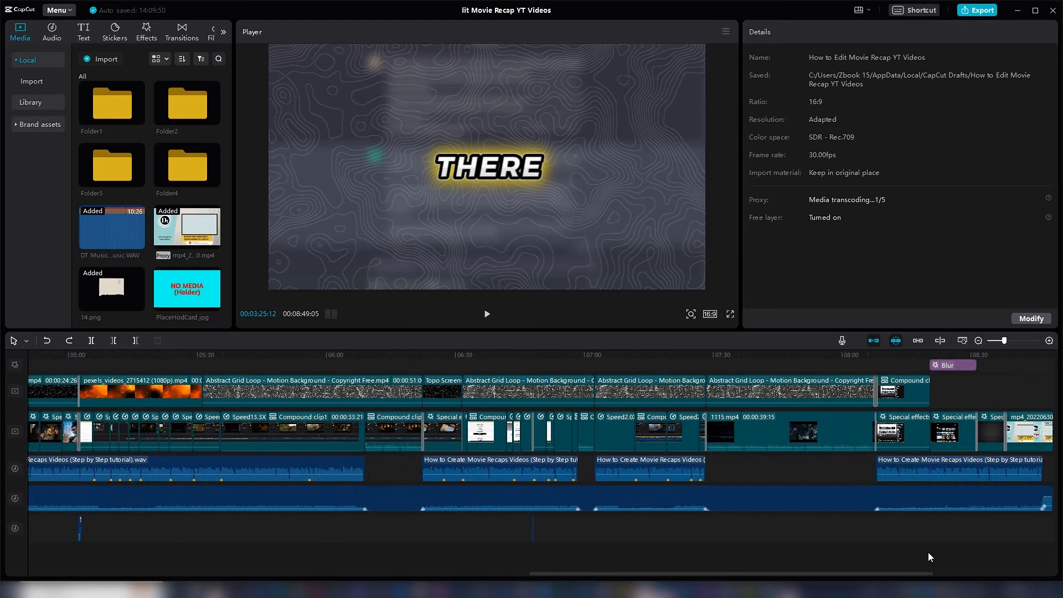
scroll(left, 3)
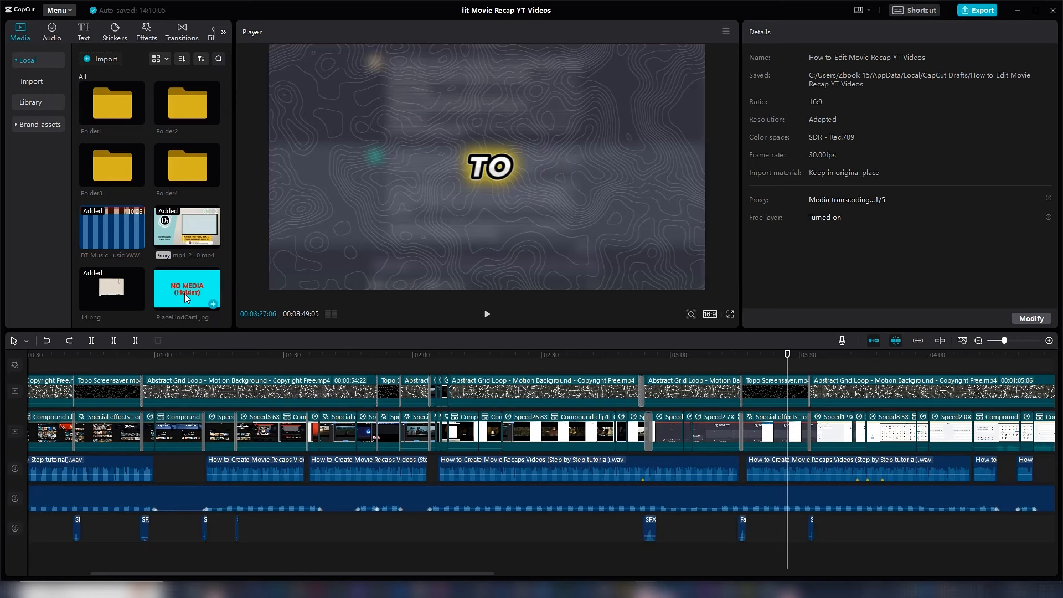
double_click(187, 288)
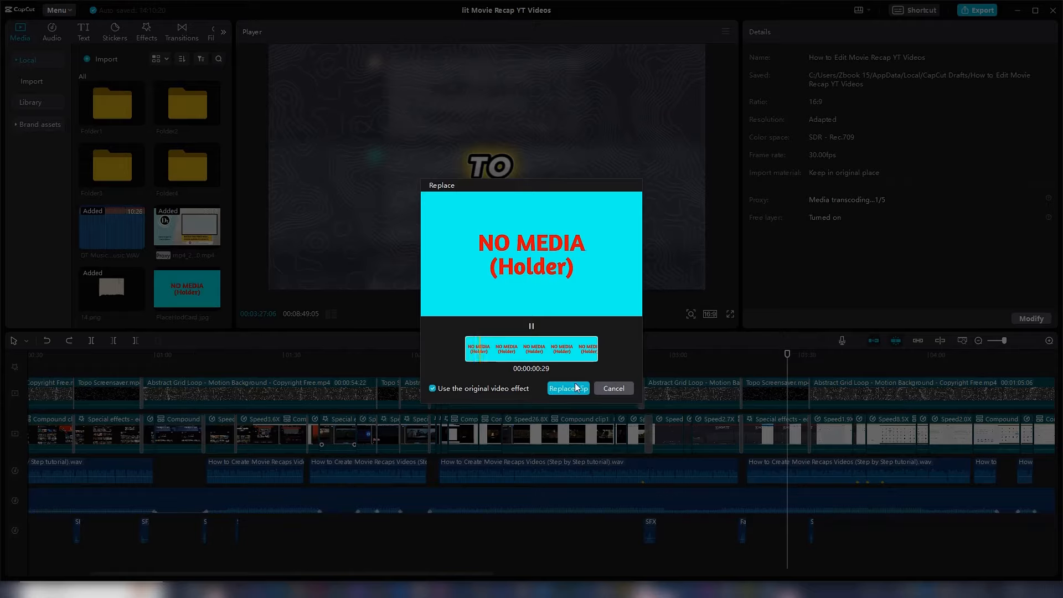
Replace the clip with the PlaceHodCard.jpg placeholder and preview both placeholder clips
click(566, 388)
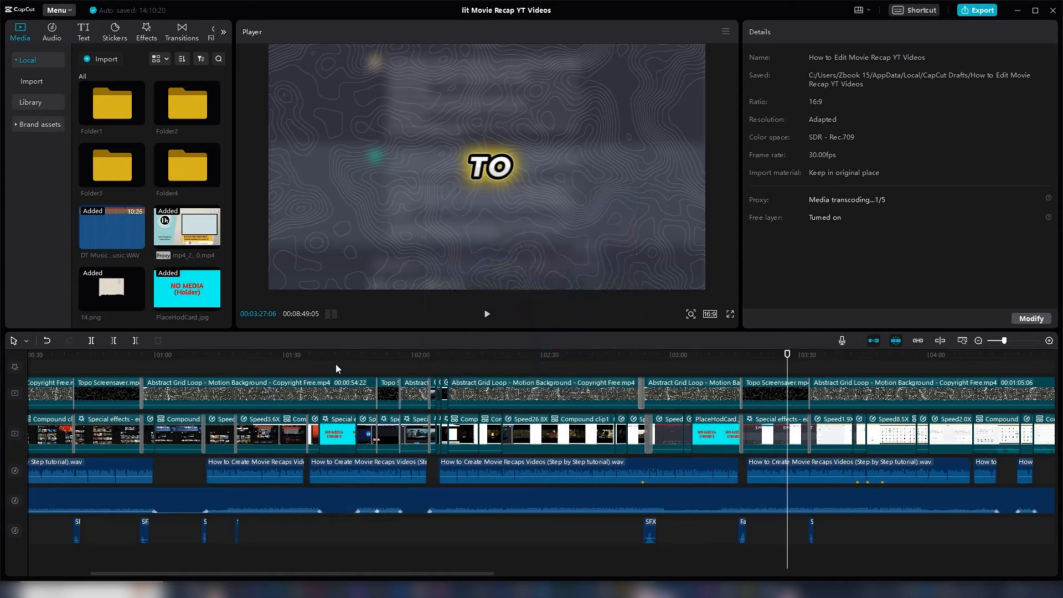
click(304, 354)
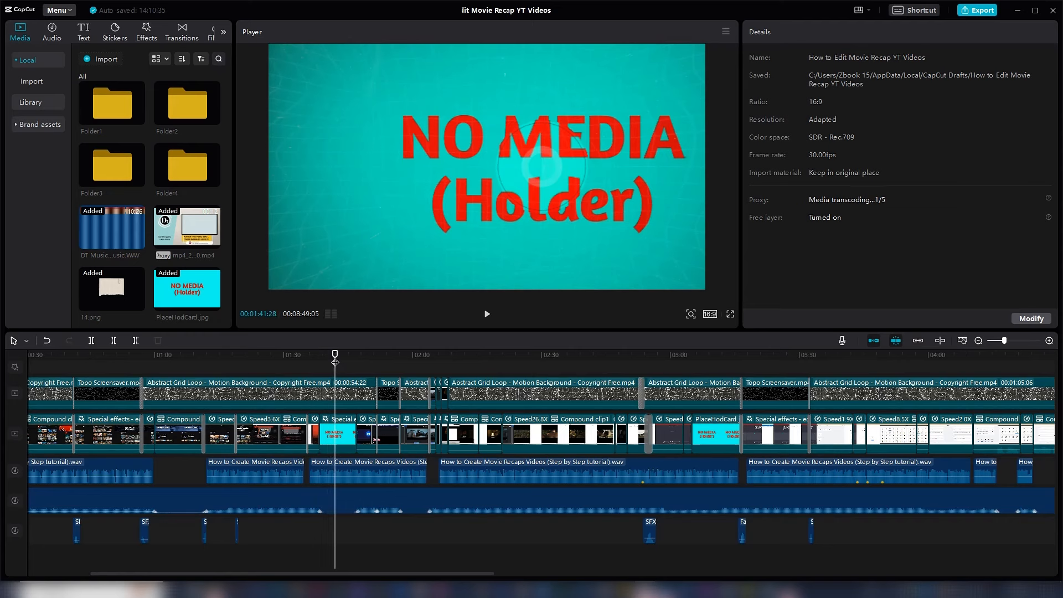
click(554, 355)
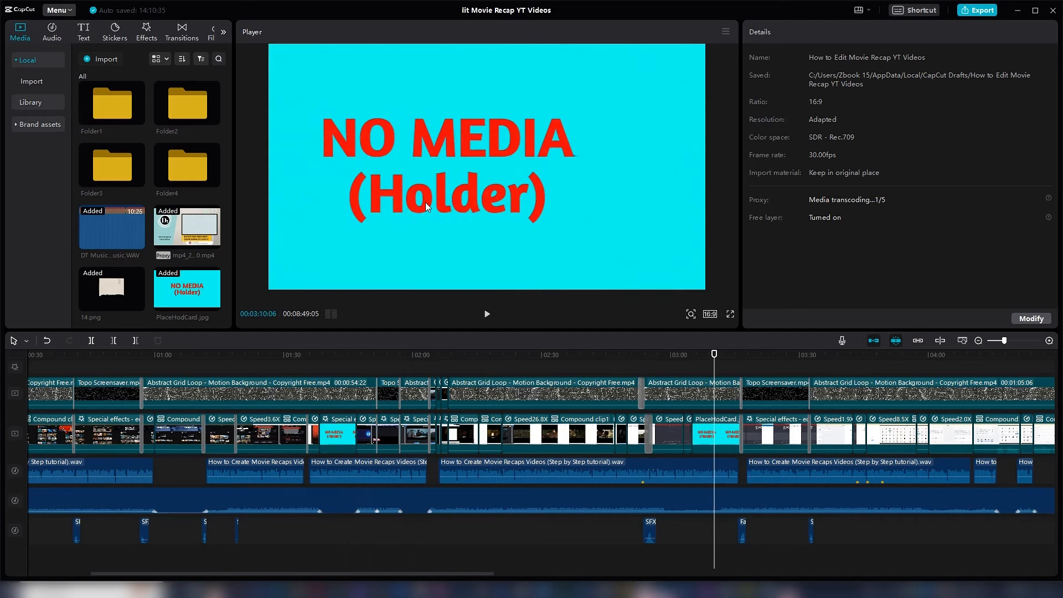
mouse_move(719, 443)
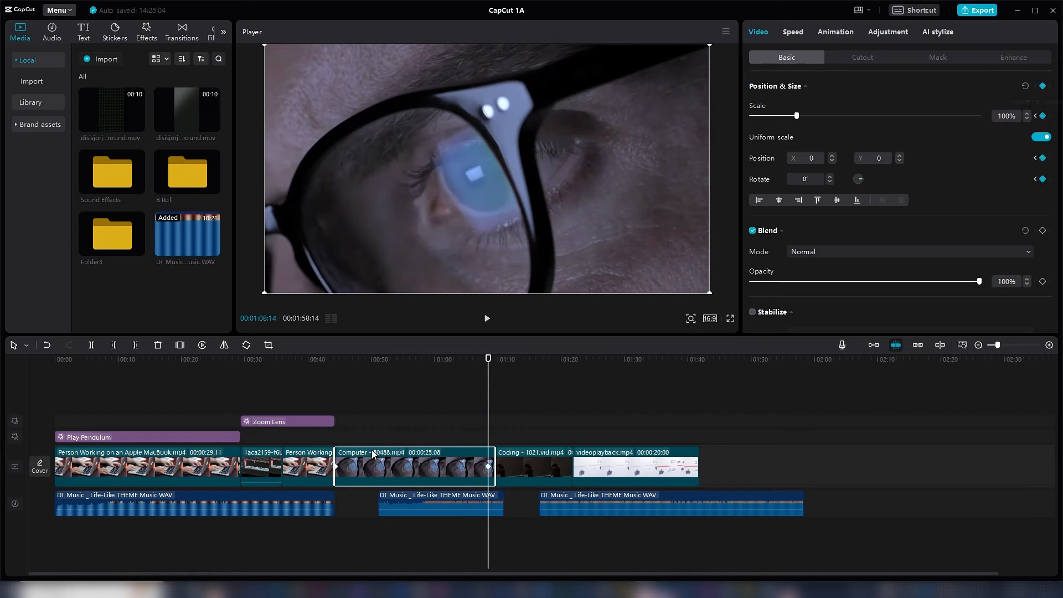
Show the Computer clip's keyframe animation and reshape its Scale easing curve
drag(797, 115, 845, 115)
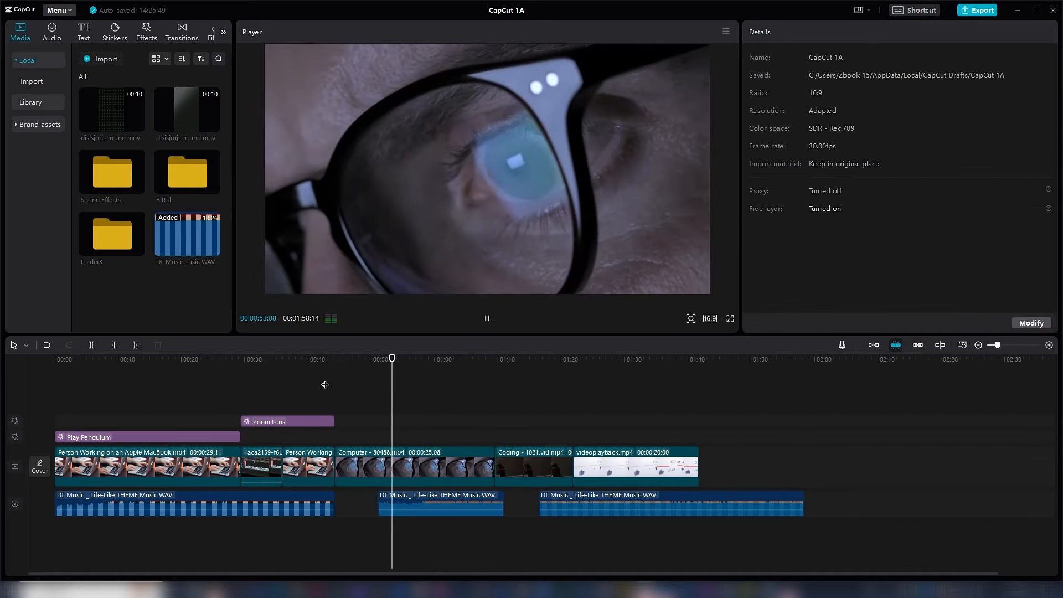
click(414, 466)
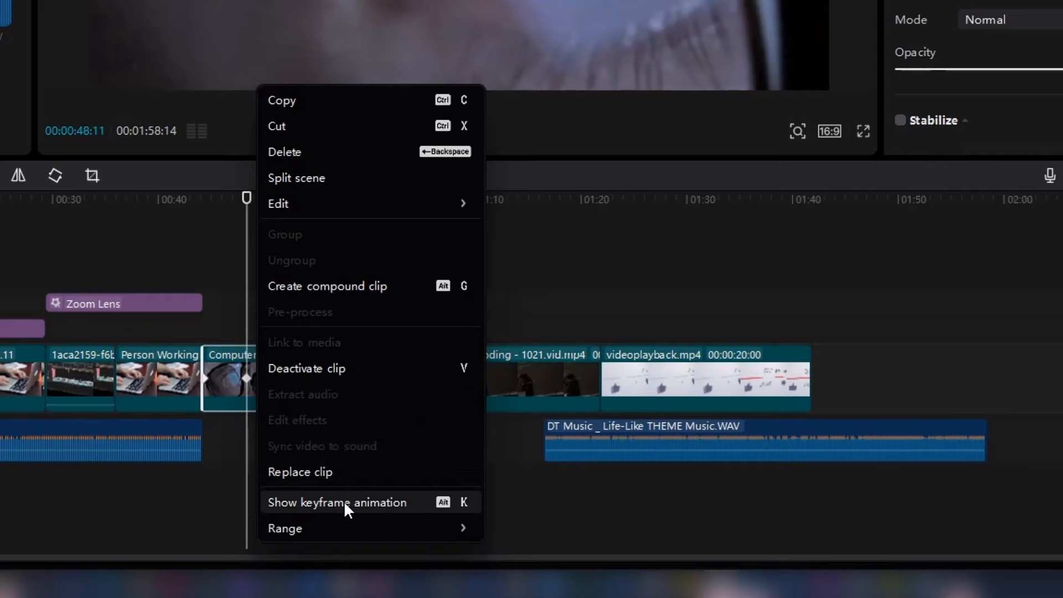
click(337, 502)
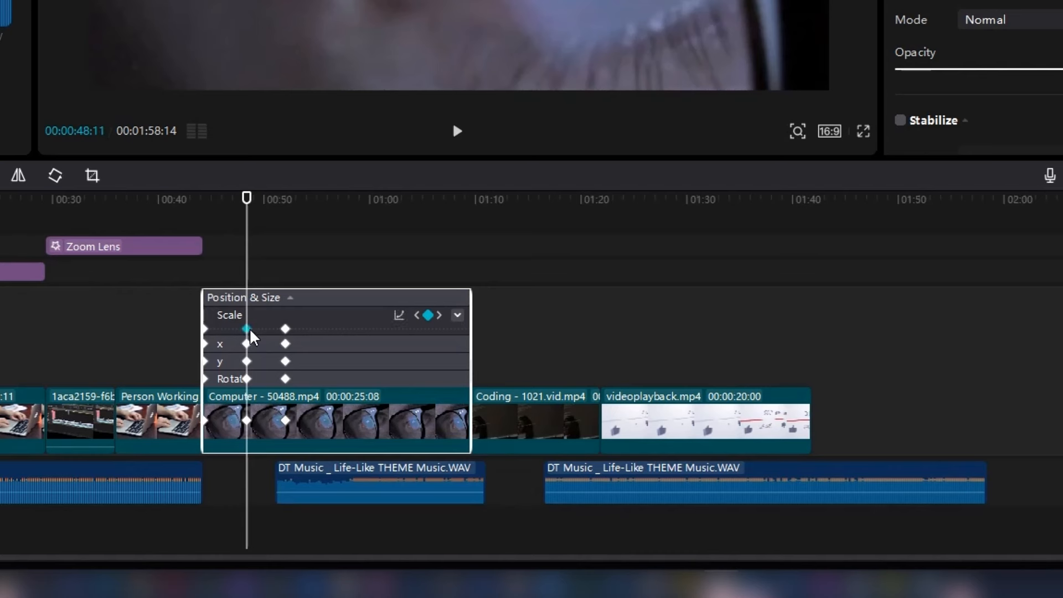
mouse_move(389, 309)
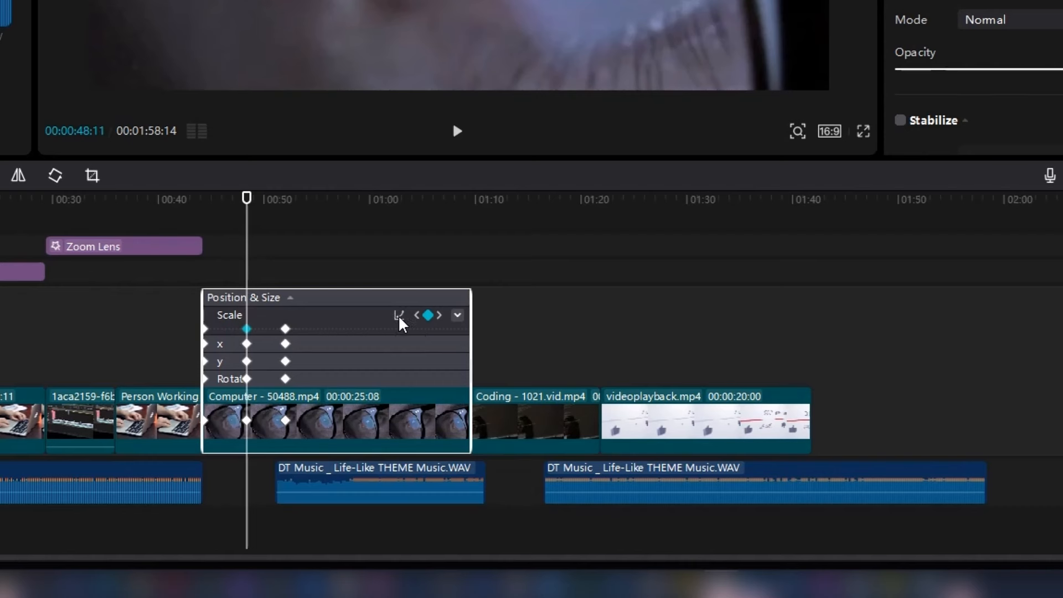
click(400, 315)
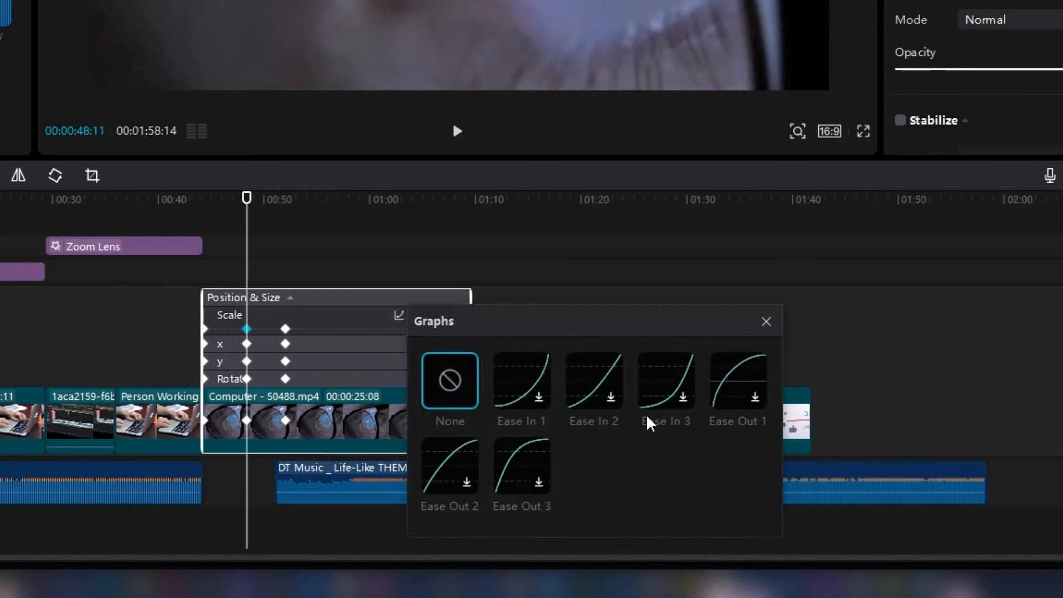
mouse_move(284, 339)
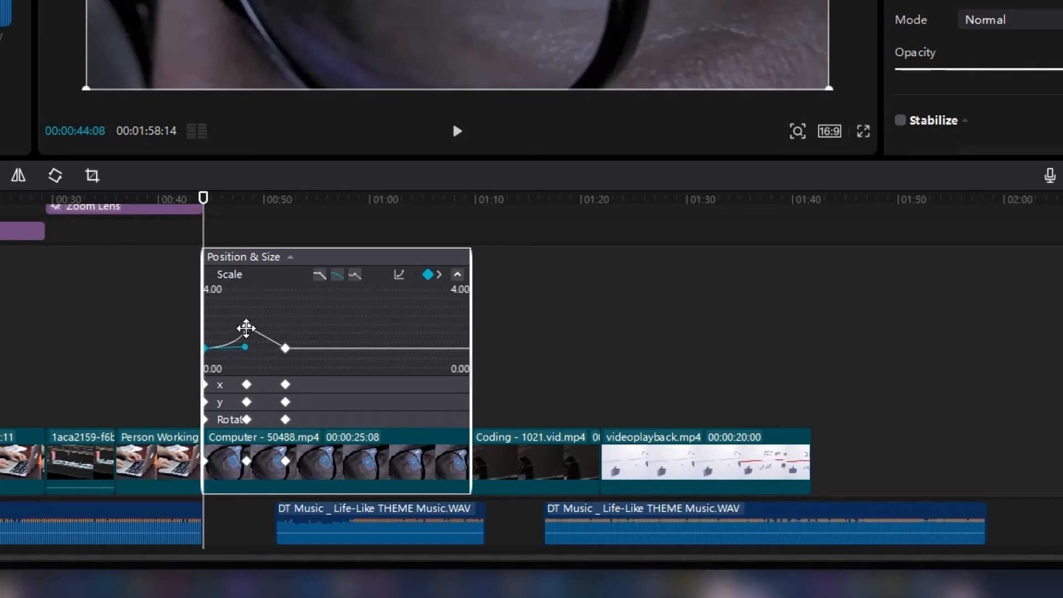
drag(244, 347, 244, 326)
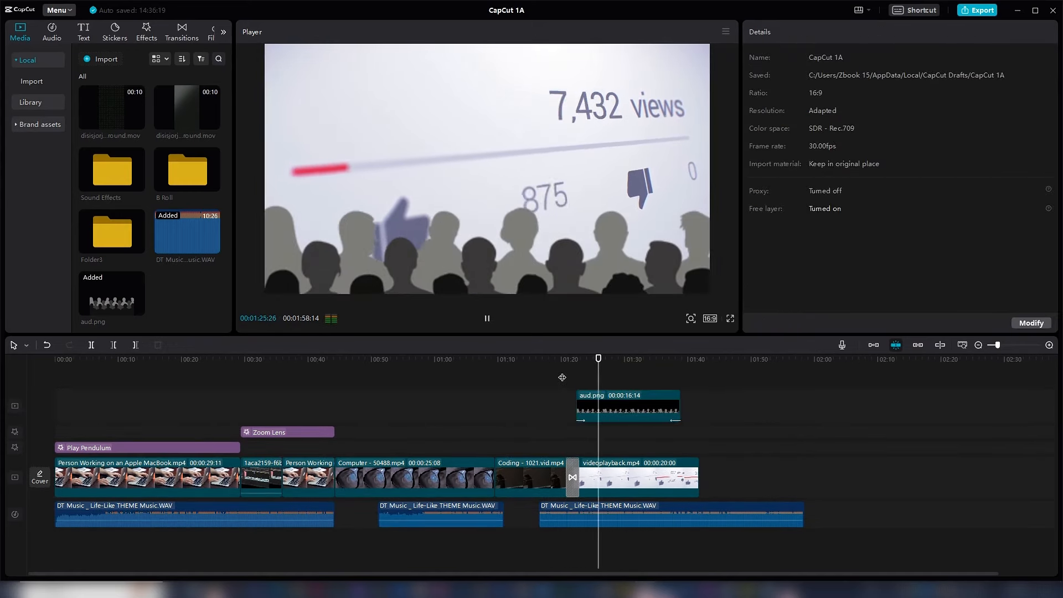
Add the AUDIENCE title with an Out animation and lower the Blur strength to 39
text(AUDIENCE)
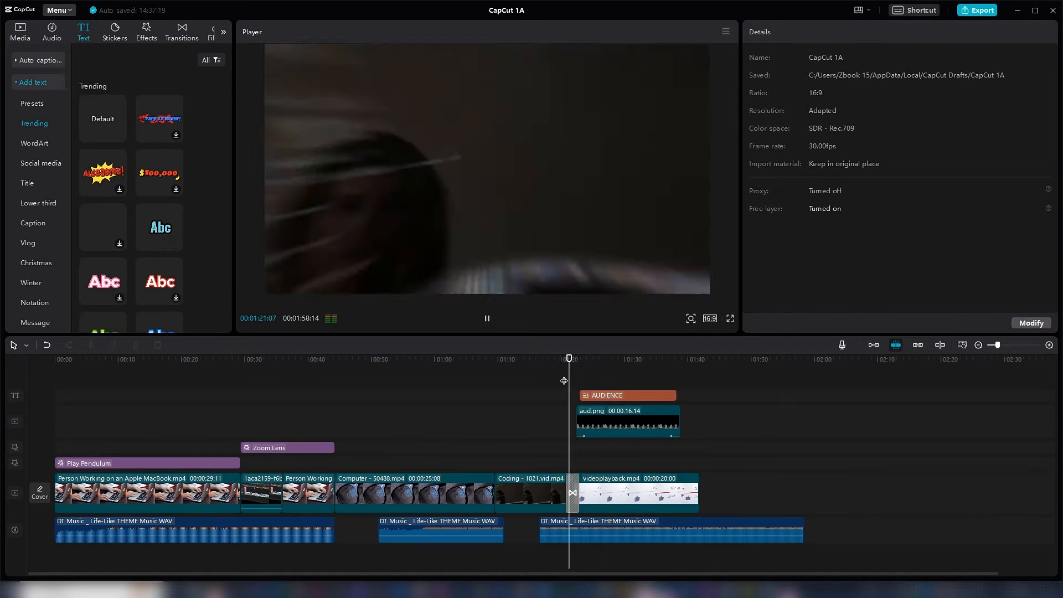
click(626, 395)
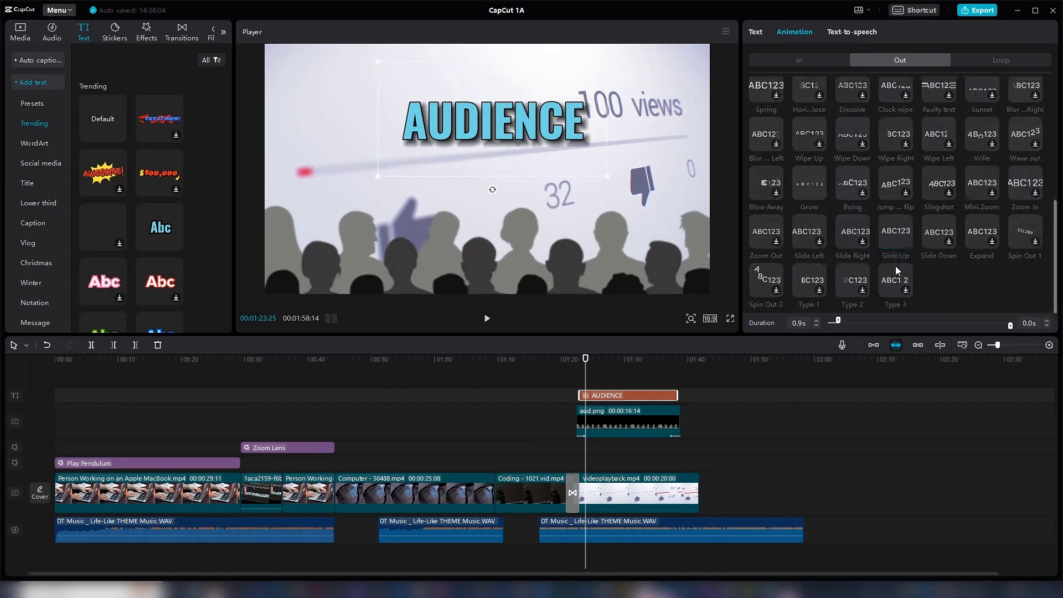
click(146, 28)
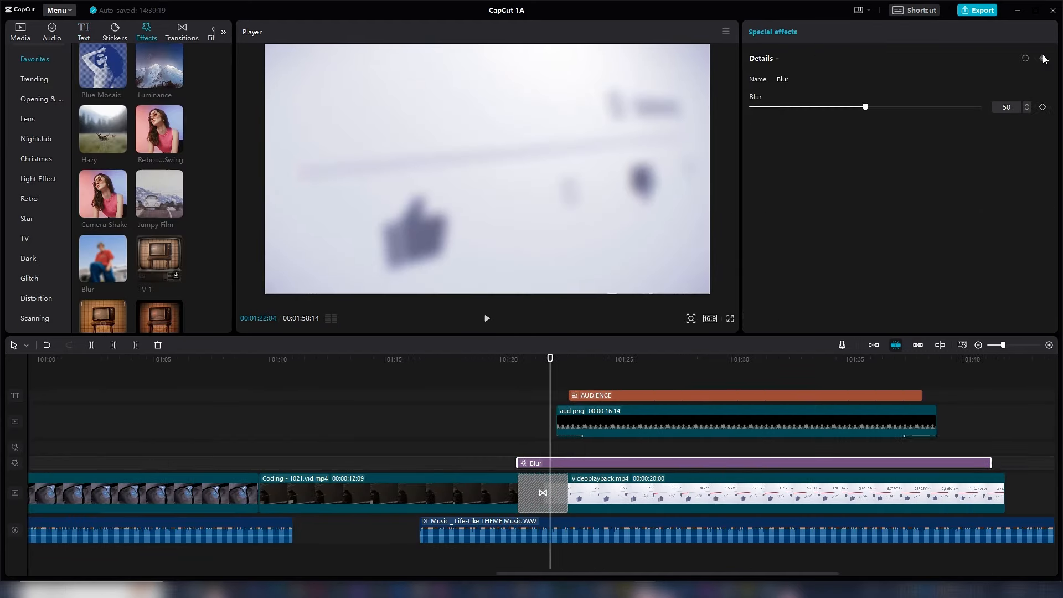
drag(865, 106, 840, 107)
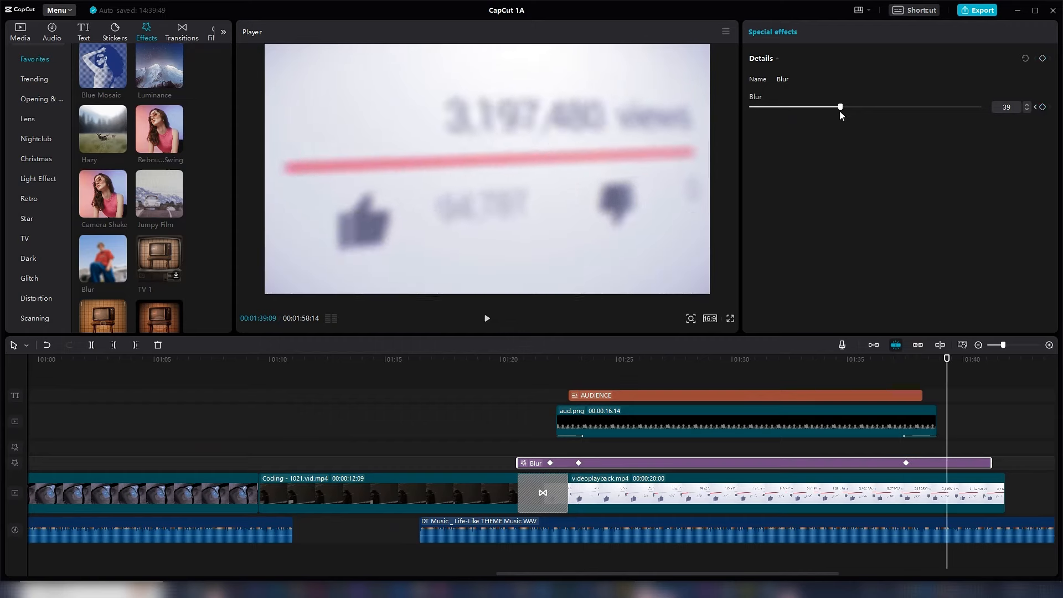